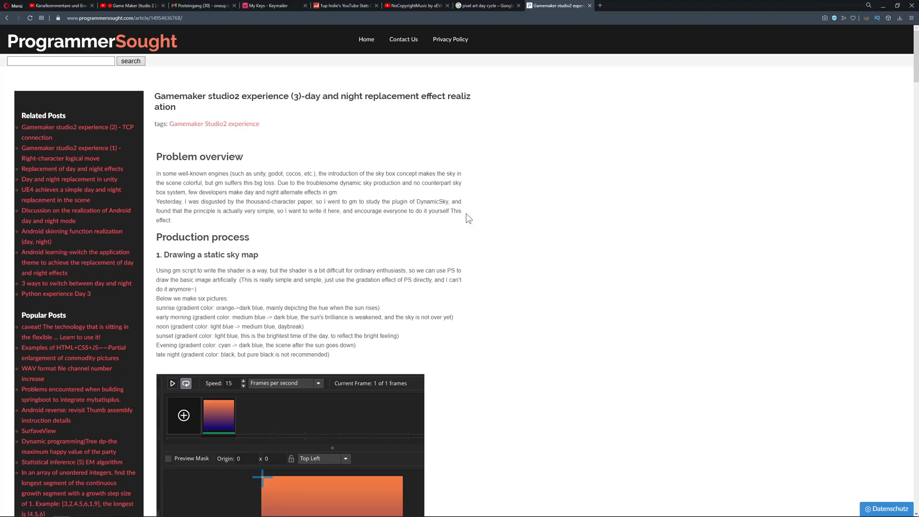
- Scroll down, then close the 'Made in GameMaker Studio 2' sun-and-tree preview window
scroll("down", 3)
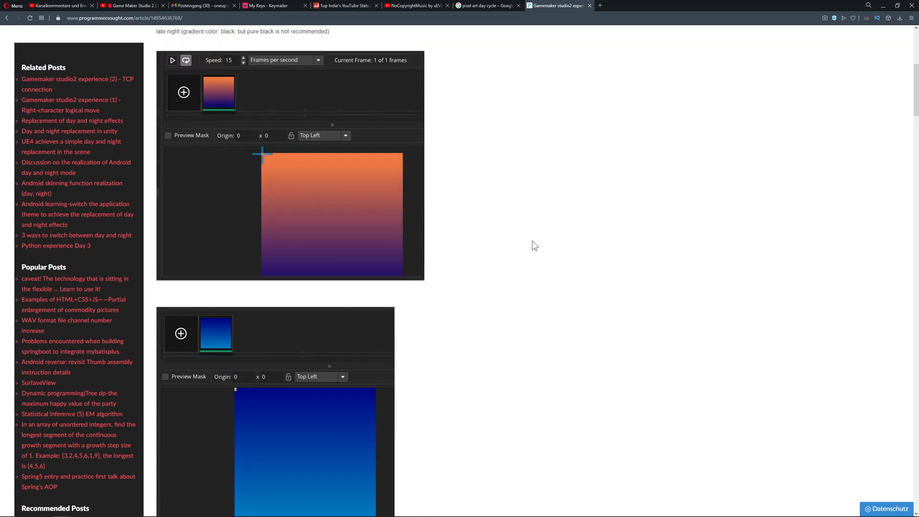
scroll("down", 3)
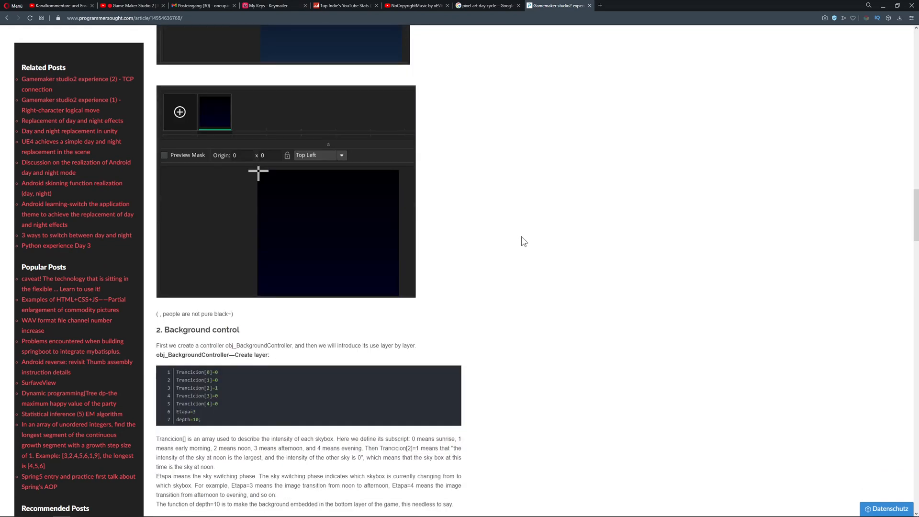
scroll("down", 3)
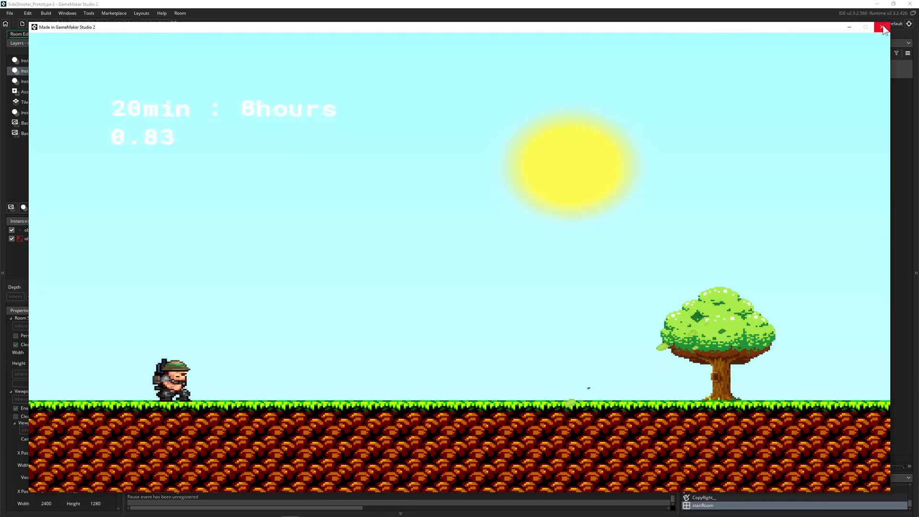
left_click(884, 27)
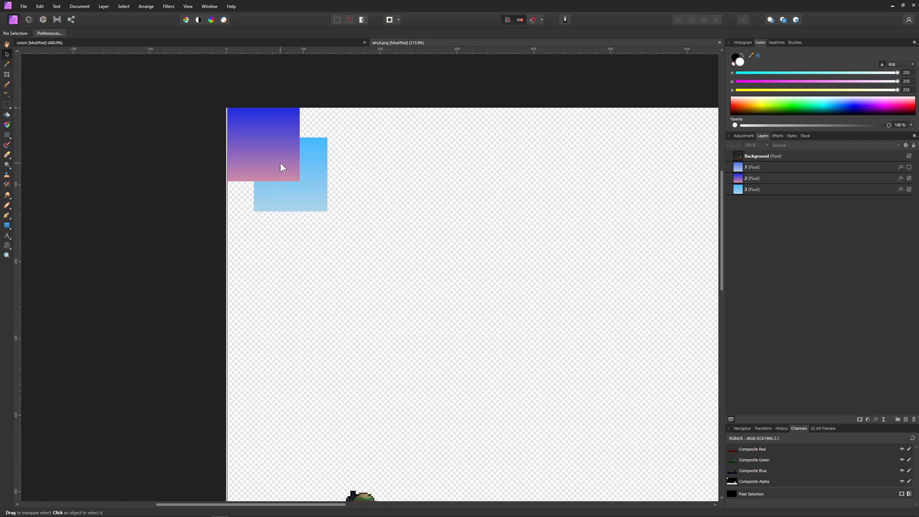
- Select the purple-to-pink gradient square and fade its opacity down to about 10%
left_click(762, 178)
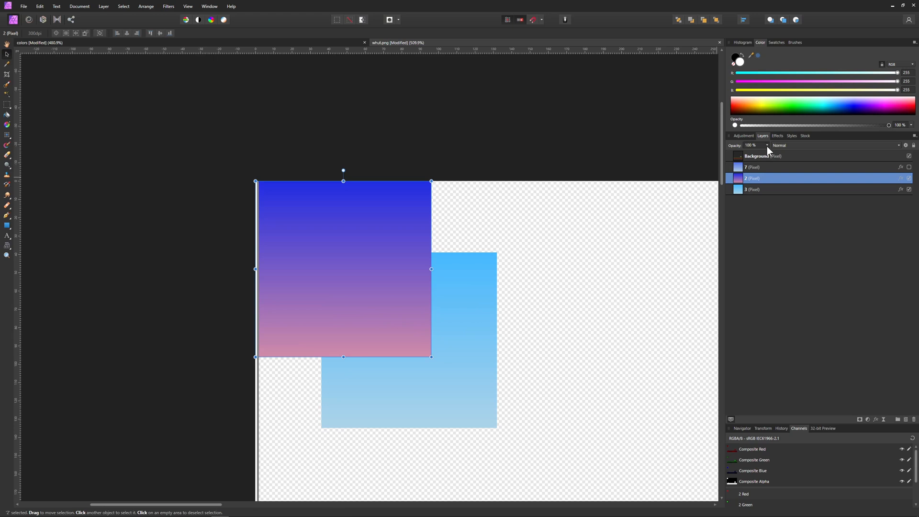
left_click_drag(757, 145, 756, 153)
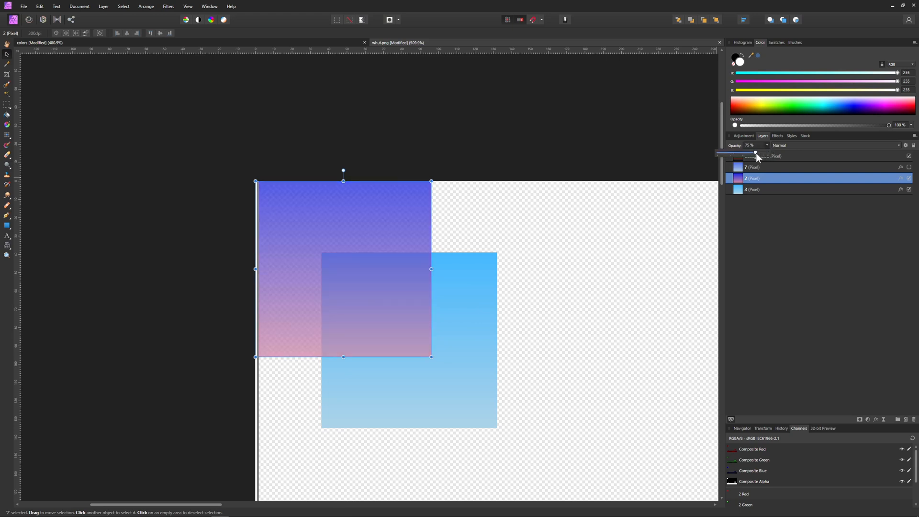
left_click_drag(755, 153, 723, 154)
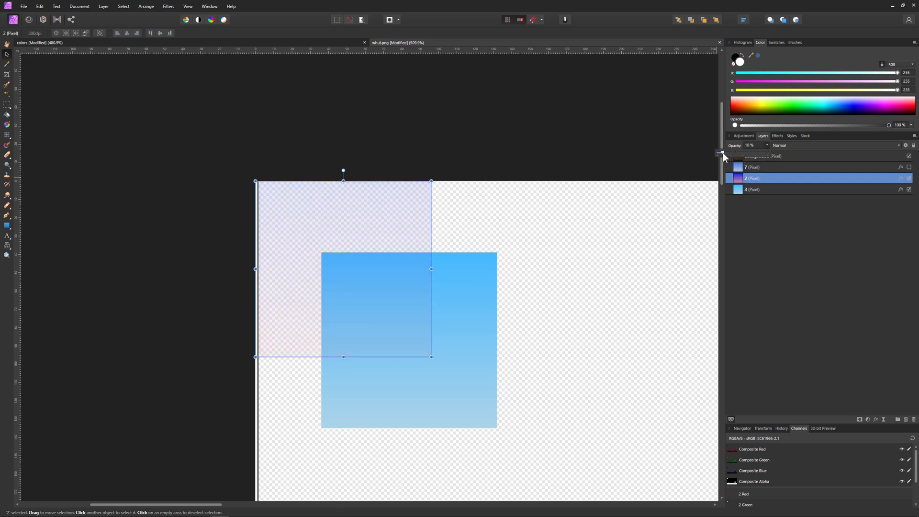
left_click_drag(735, 152, 769, 151)
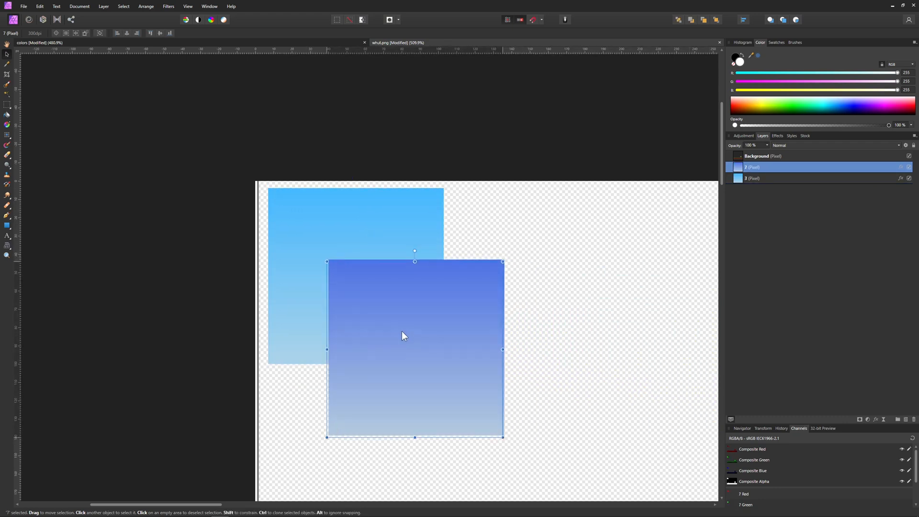
- Reposition the blue gradient square and browse layers 12, 1 and the layer group
left_click_drag(403, 336, 476, 329)
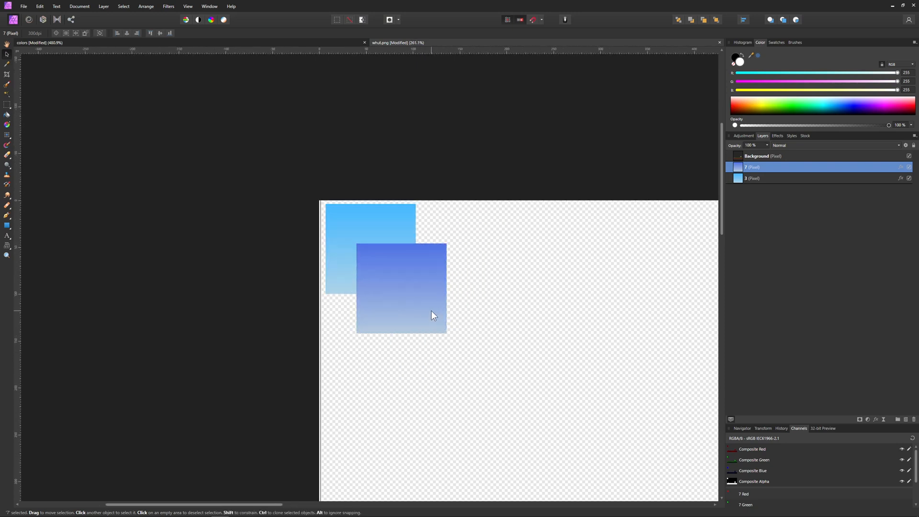
left_click(402, 287)
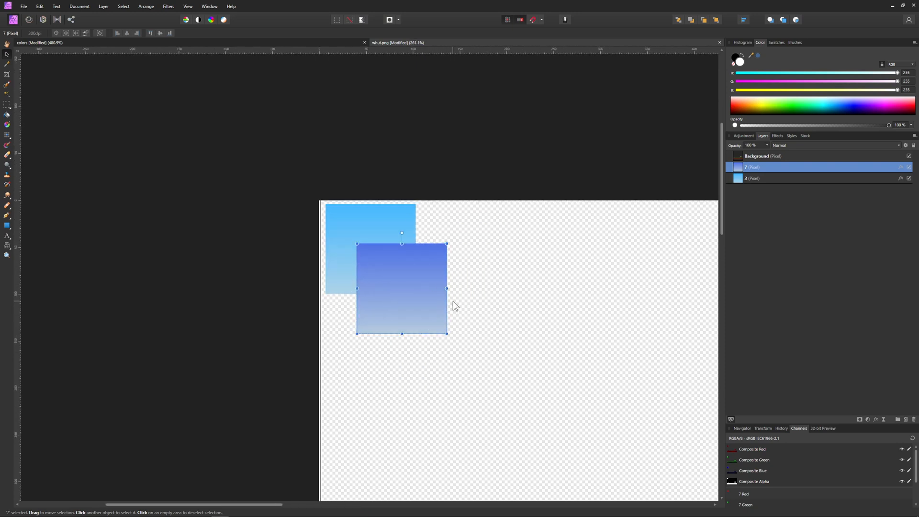
mouse_move(506, 297)
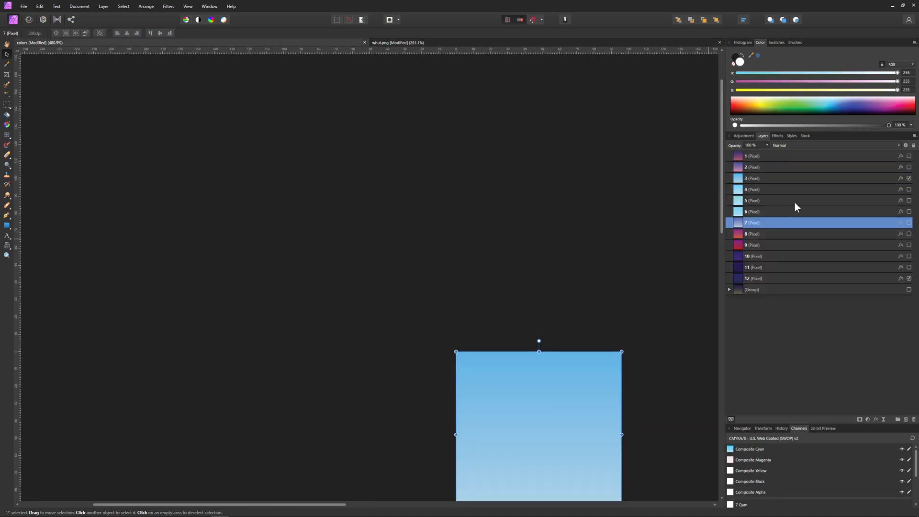
left_click(763, 279)
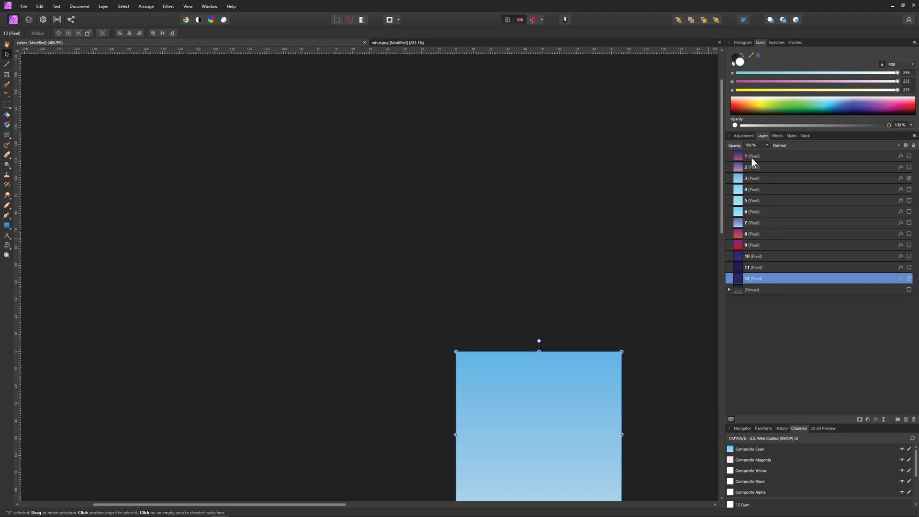
left_click(752, 156)
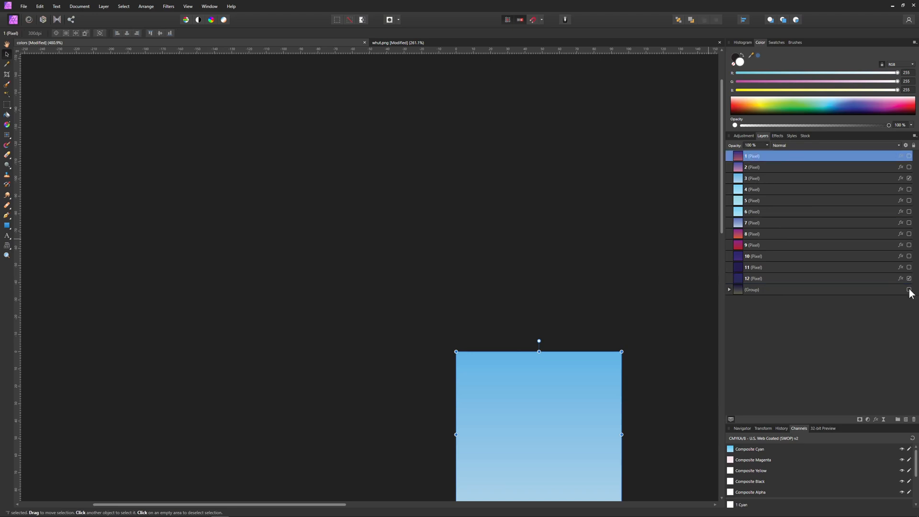
left_click(730, 290)
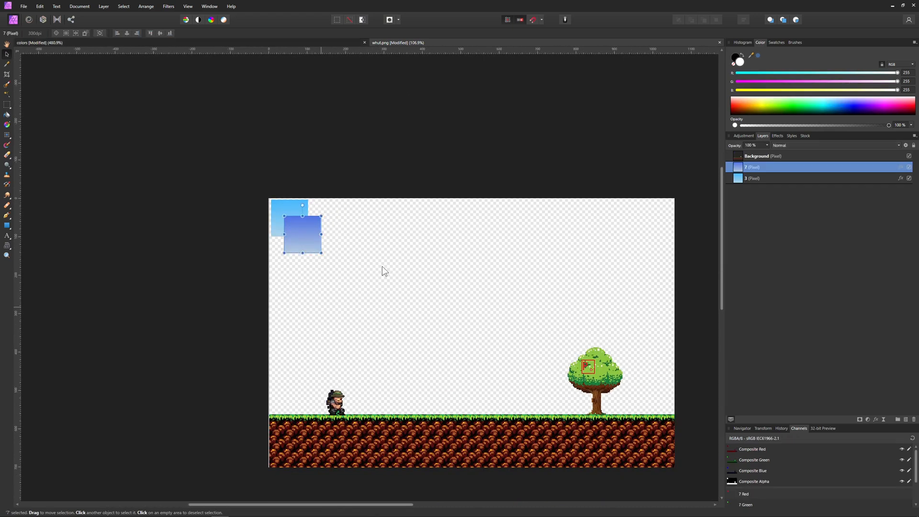
mouse_move(402, 272)
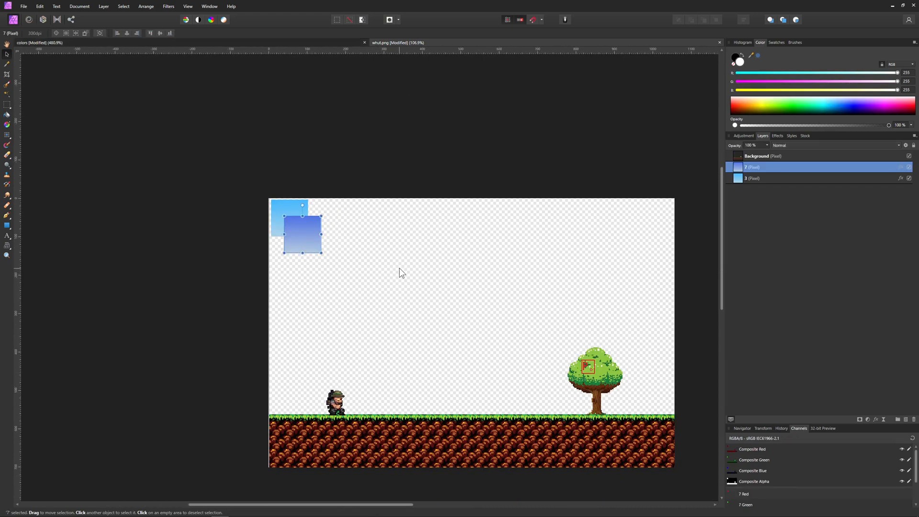
mouse_move(381, 336)
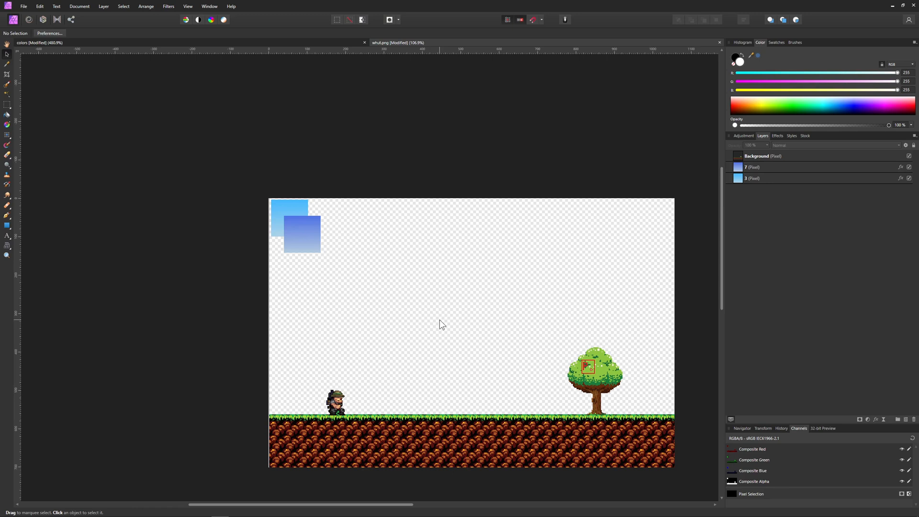
mouse_move(419, 306)
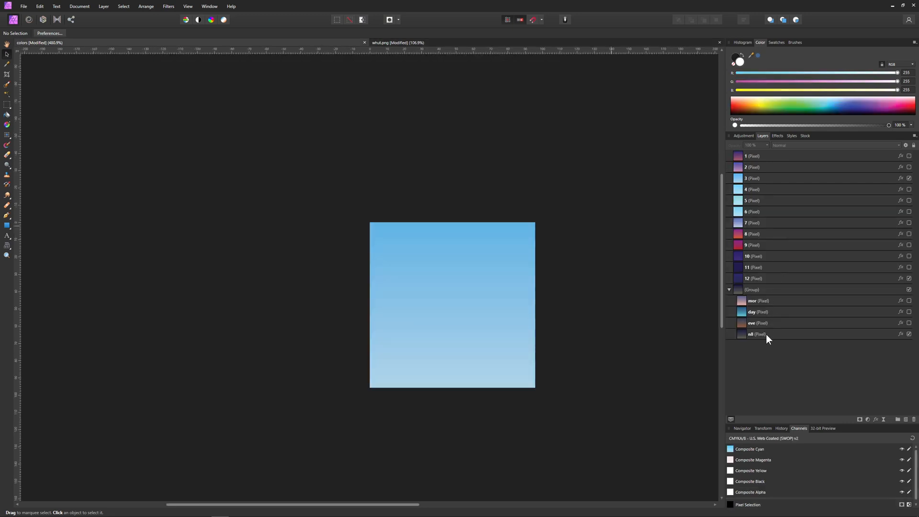
mouse_move(765, 309)
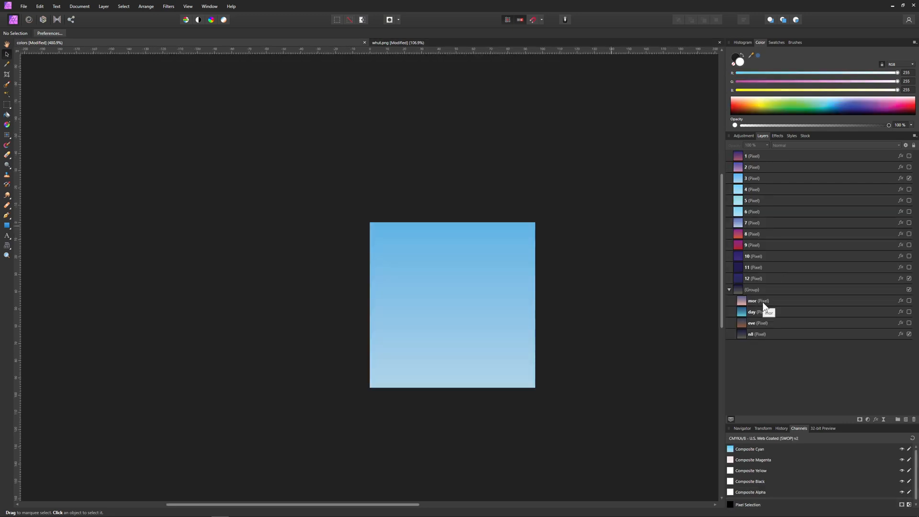
- Select the mor gradient layer in the colors document's expanded group
left_click(752, 300)
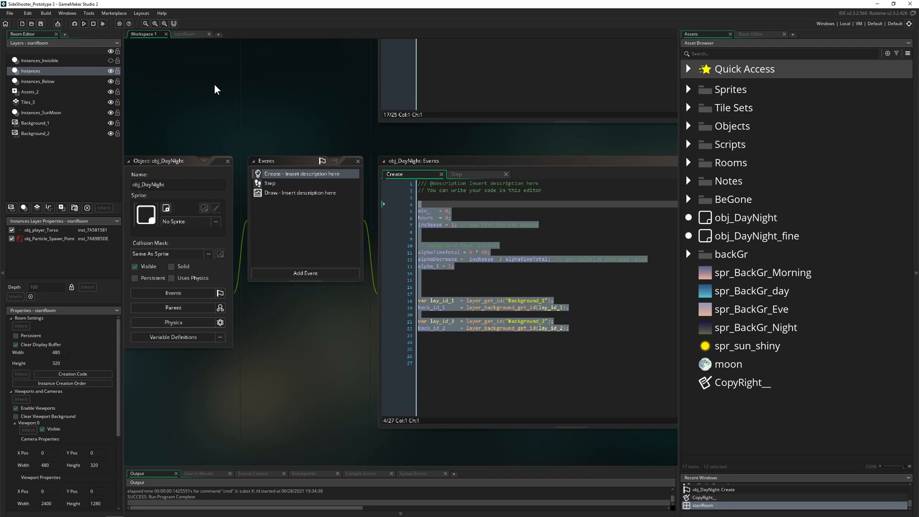
- Open startRoom, select the Background_1 layer and browse its sprite chooser
left_click(188, 34)
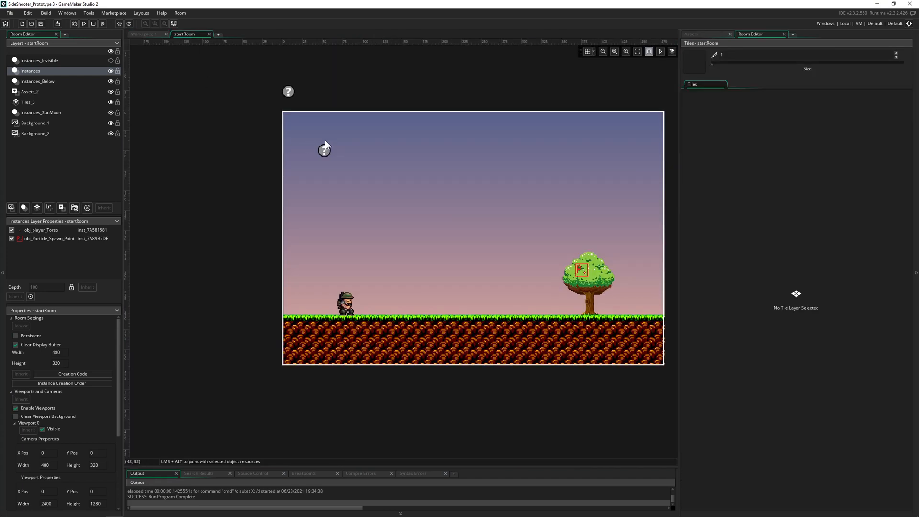
mouse_move(324, 150)
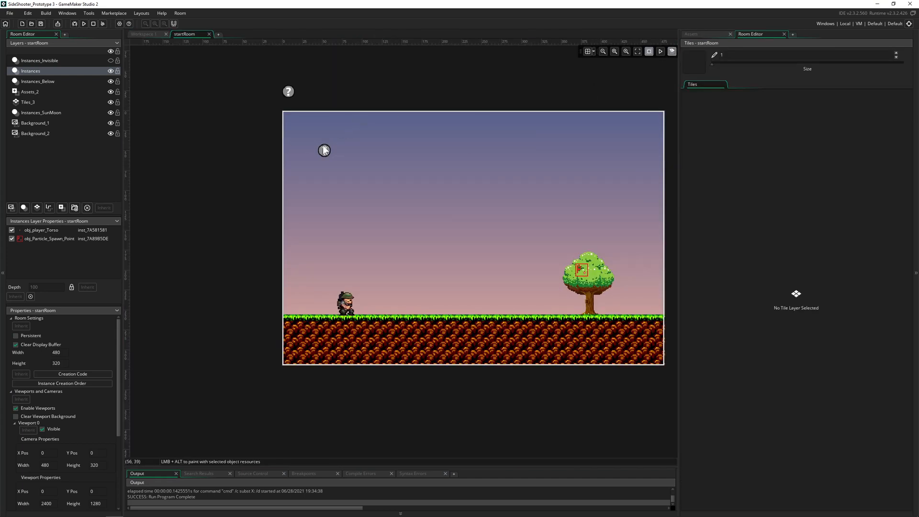
left_click(35, 123)
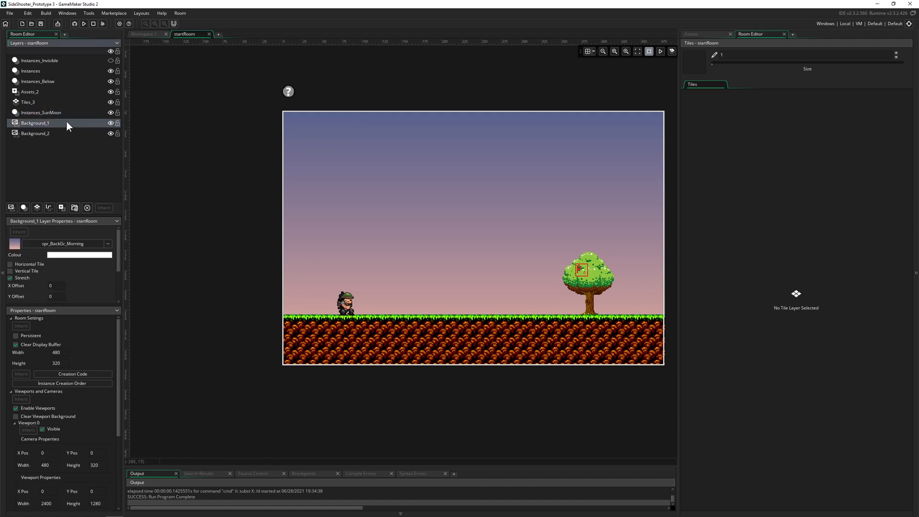
left_click(691, 34)
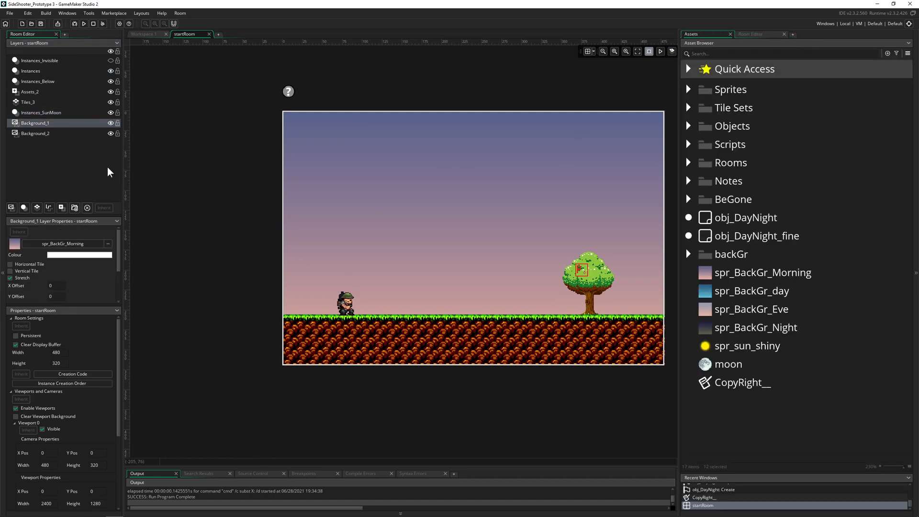
mouse_move(106, 264)
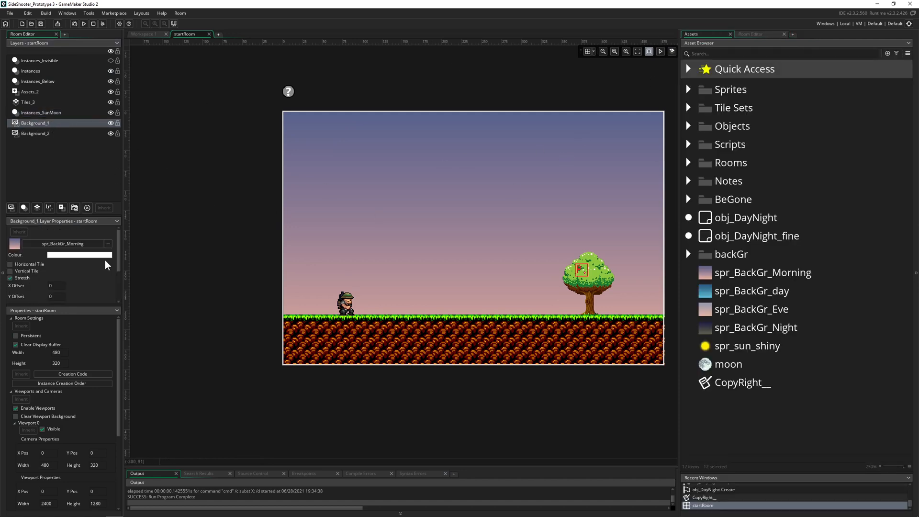
left_click(107, 243)
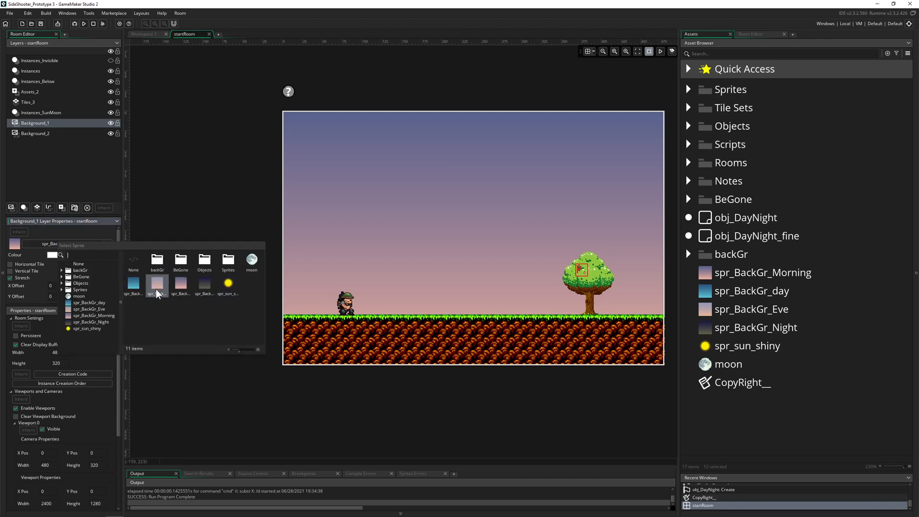
left_click(182, 287)
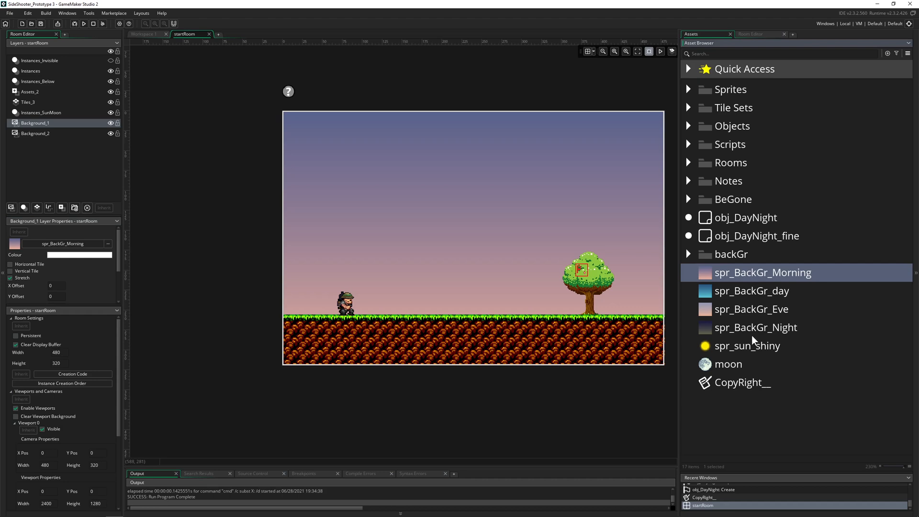
mouse_move(776, 280)
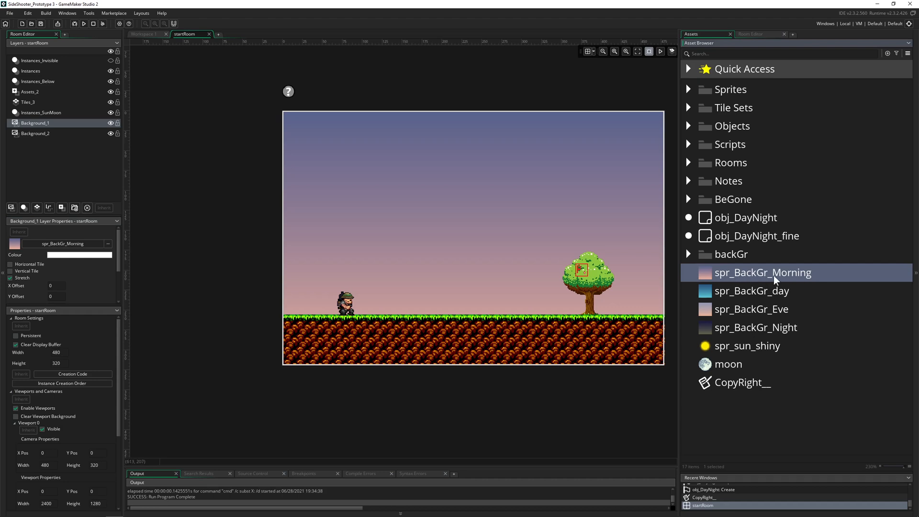
mouse_move(783, 296)
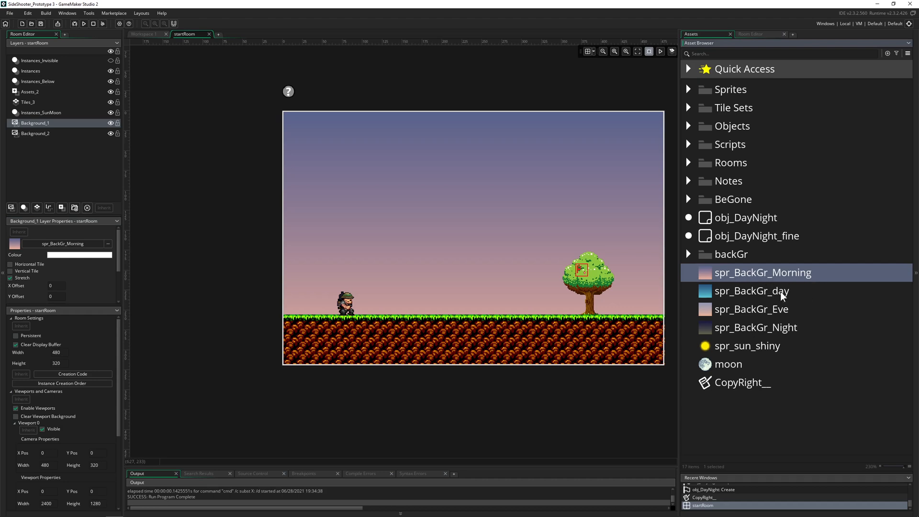
- Highlight the spr_BackGr_Eve and spr_BackGr_Night sprites in the Asset Browser
left_click(752, 309)
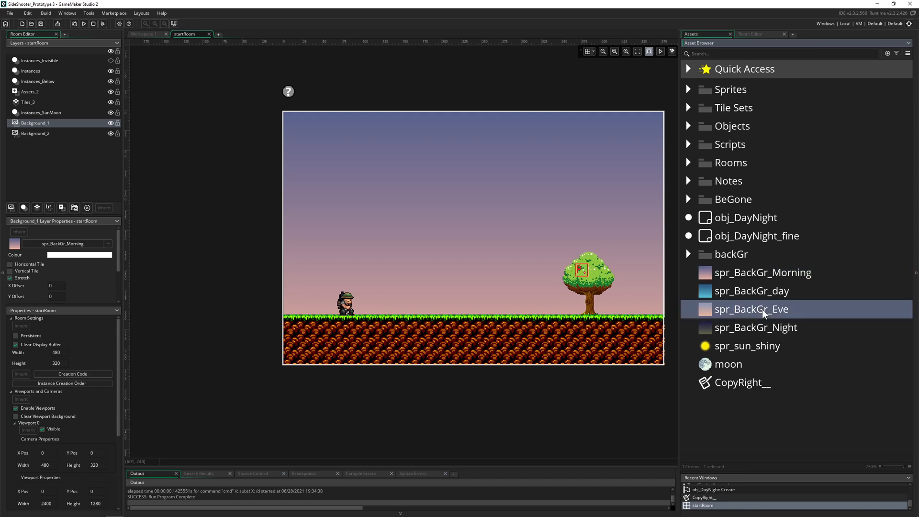
left_click(755, 327)
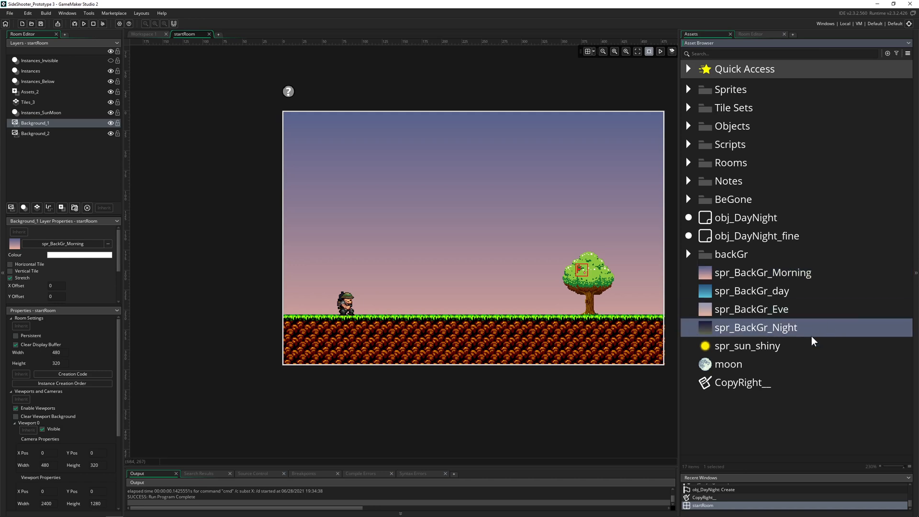
mouse_move(649, 329)
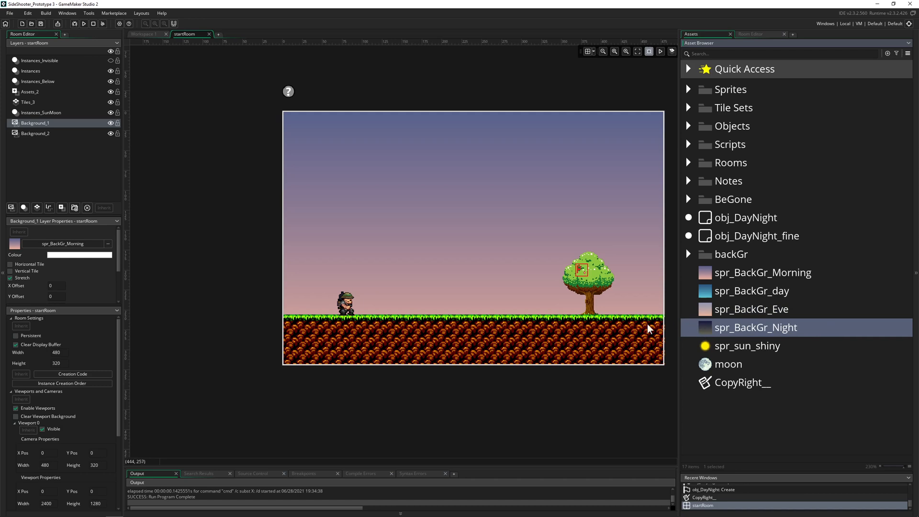
mouse_move(690, 343)
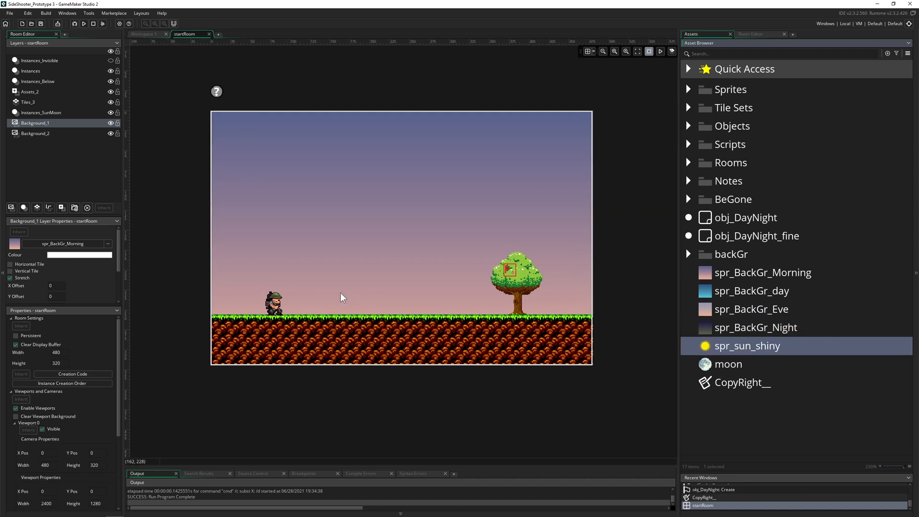
left_click(143, 33)
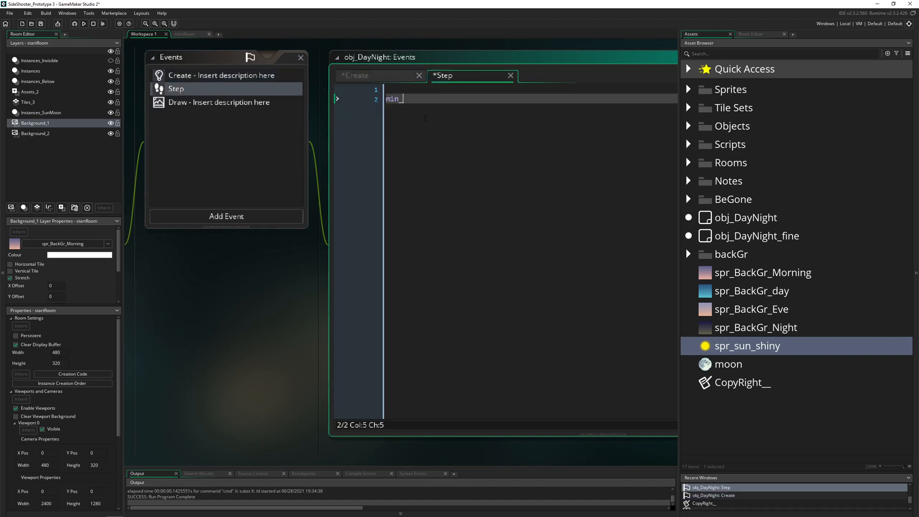
- Add 'incRease = 1; // how fast the day passes' to the Create event
type("+6")
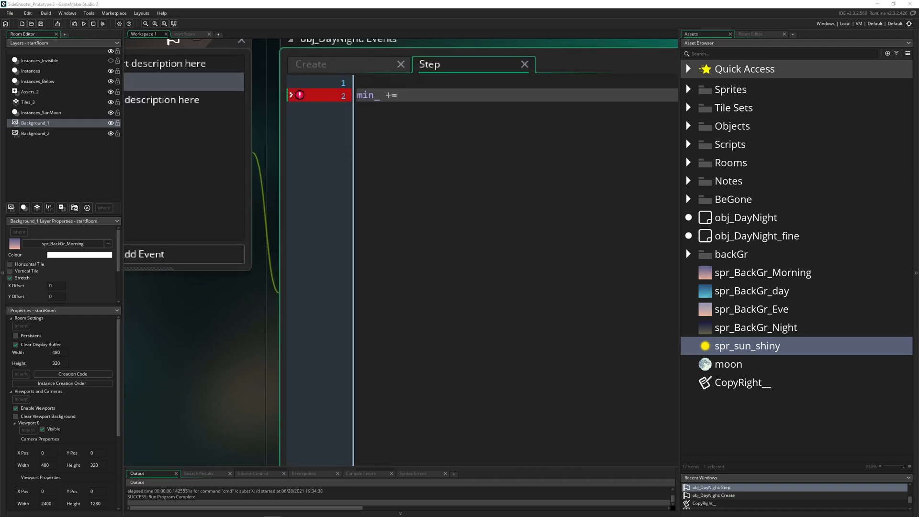
left_click(327, 64)
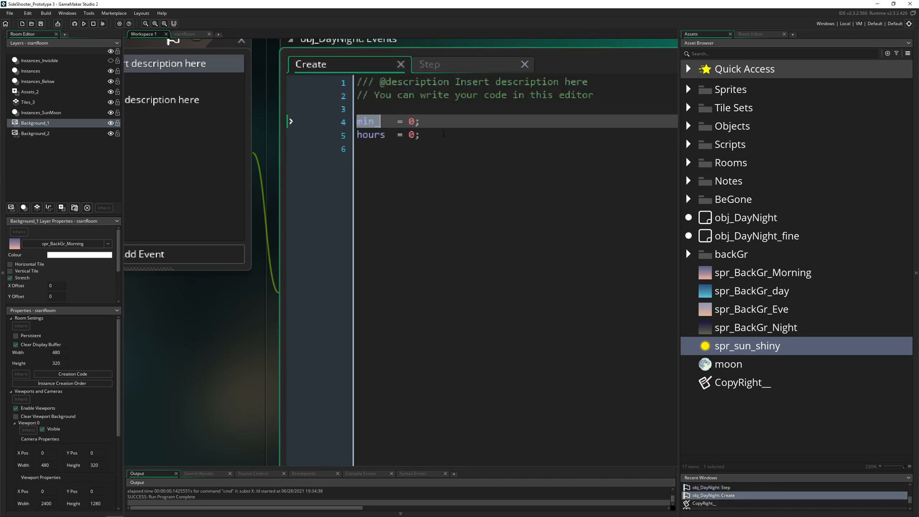
type("incRease = 1; // how fast the day passes")
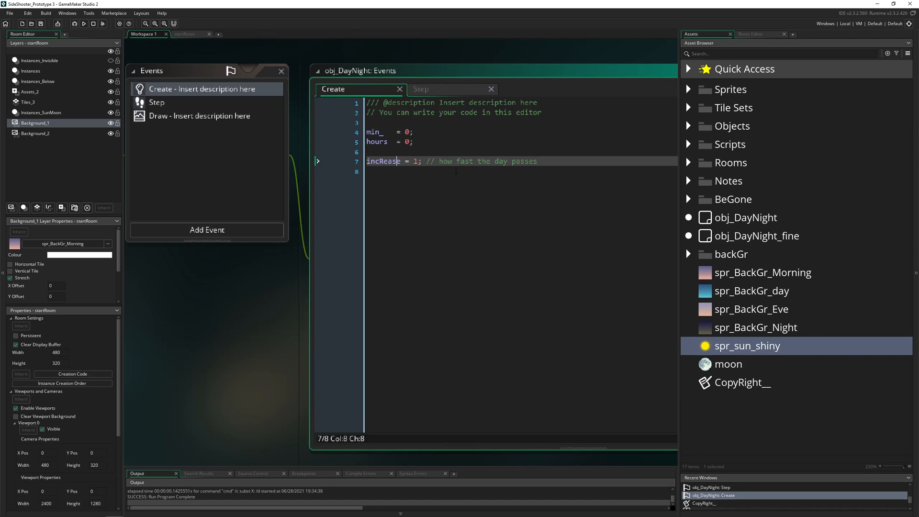
mouse_move(287, 264)
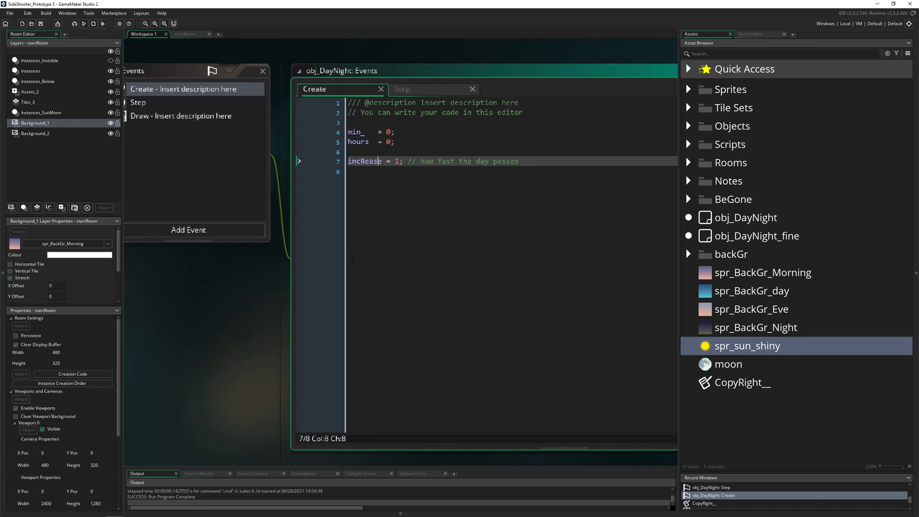
mouse_move(679, 45)
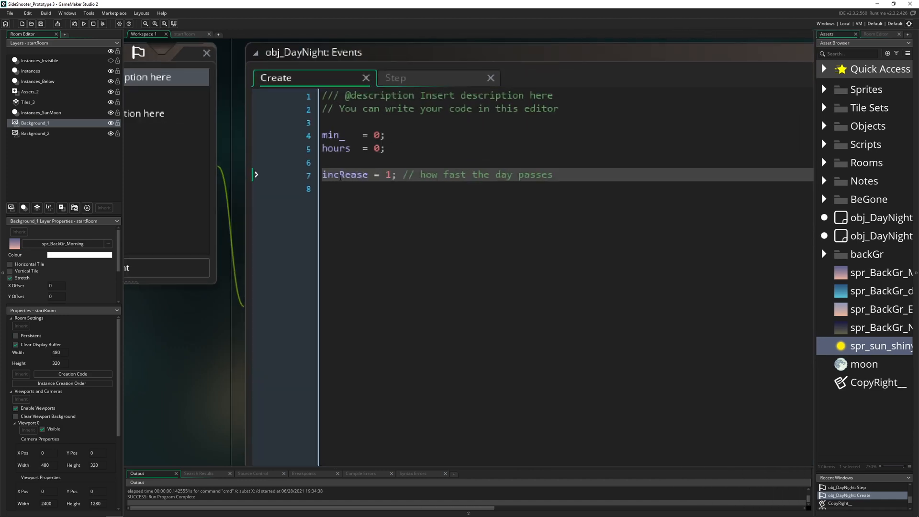
- In Step, write min_ += incRease and the rollover ifs resetting hours after 23
left_click(438, 77)
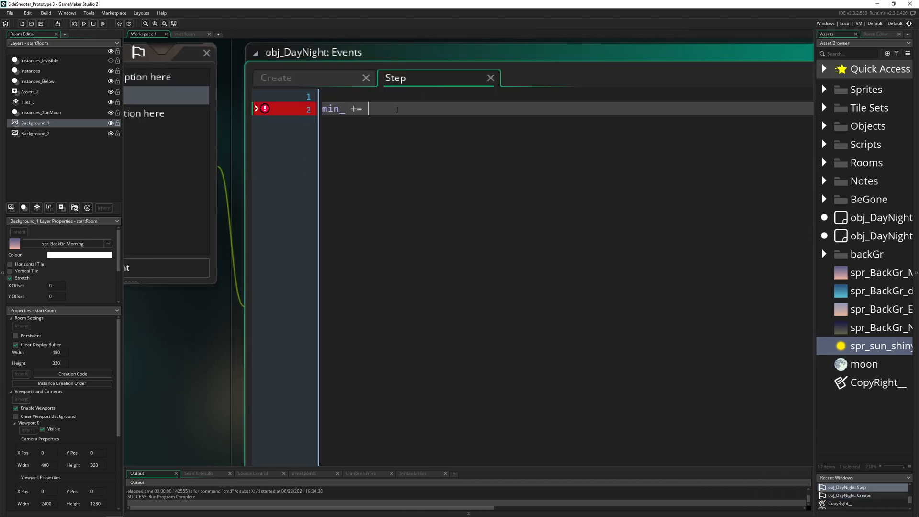
type("incRease;")
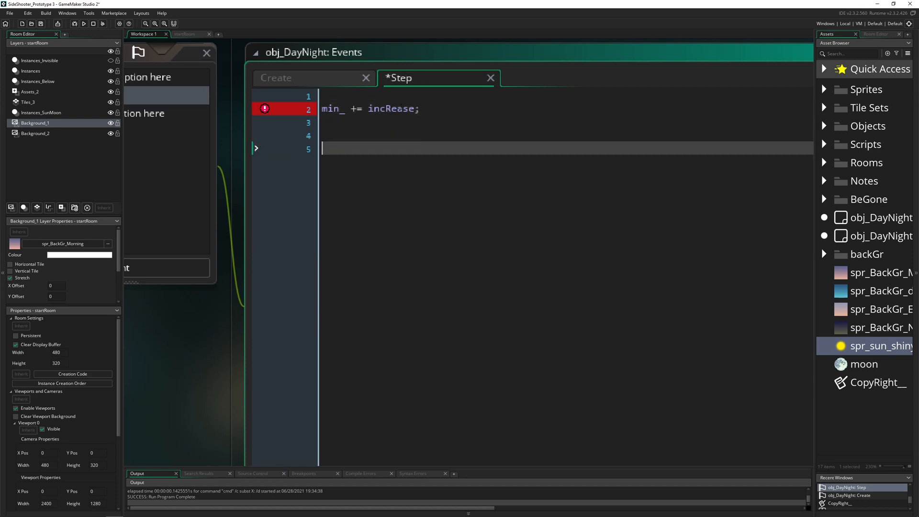
type("if")
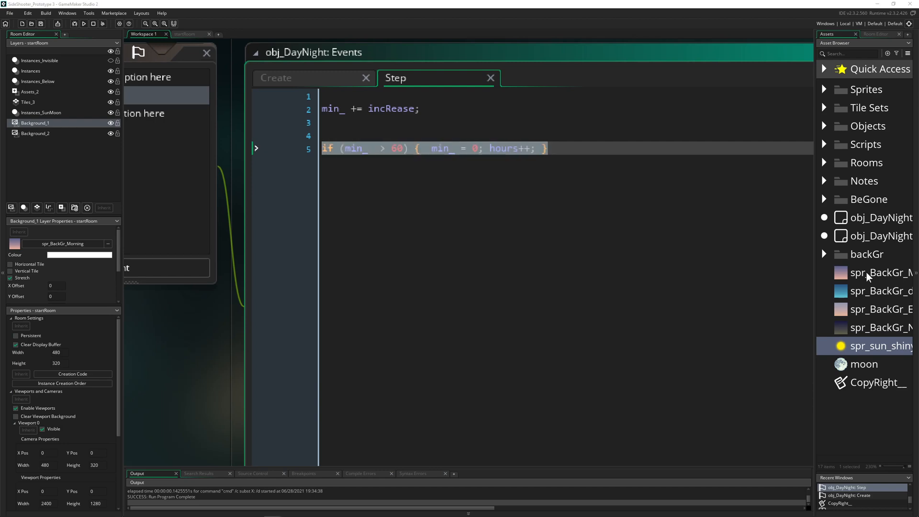
left_click(552, 148)
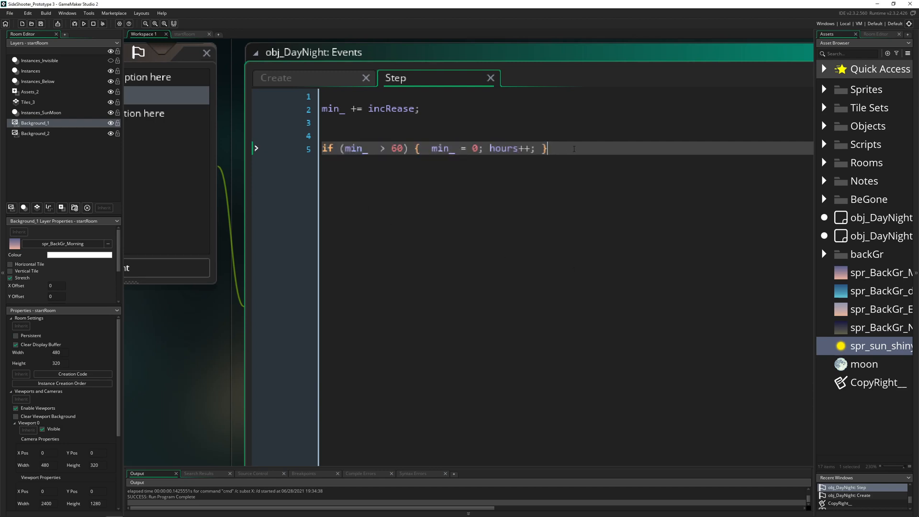
type("if (hours > 23) { hours = 0; }")
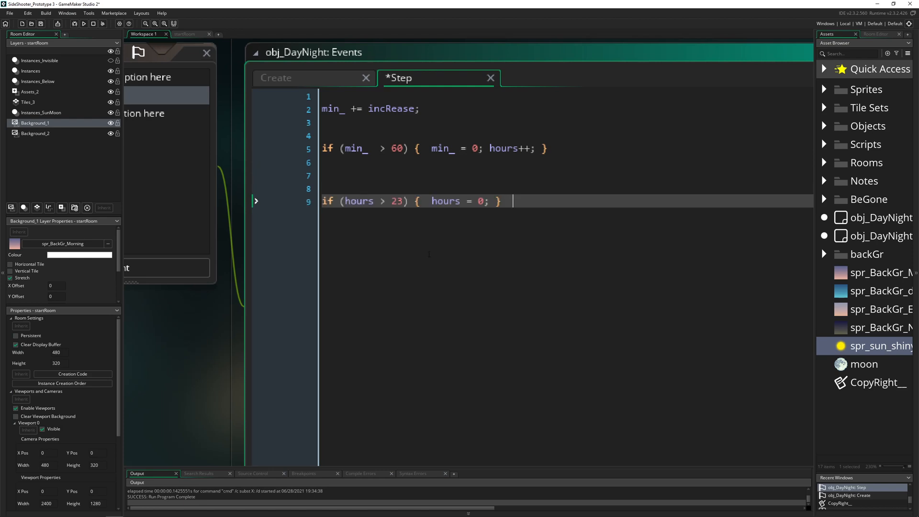
left_click_drag(432, 201, 486, 201)
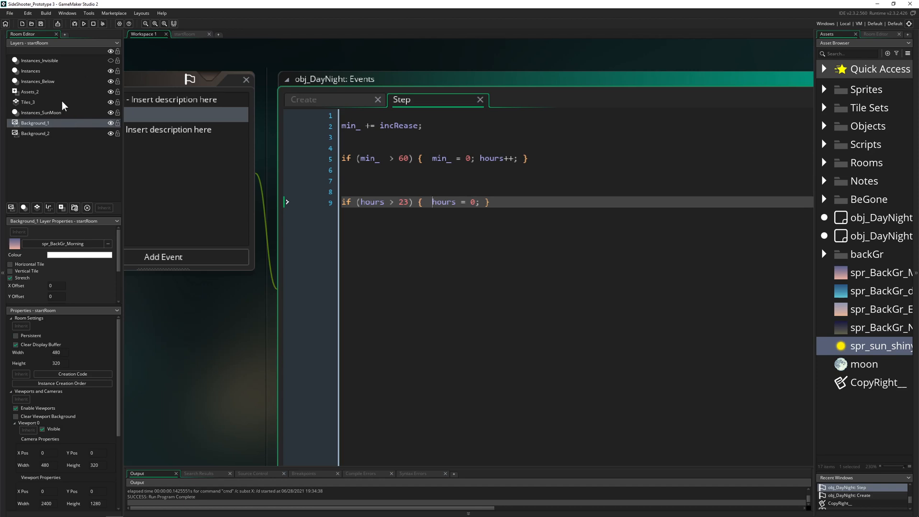
mouse_move(321, 100)
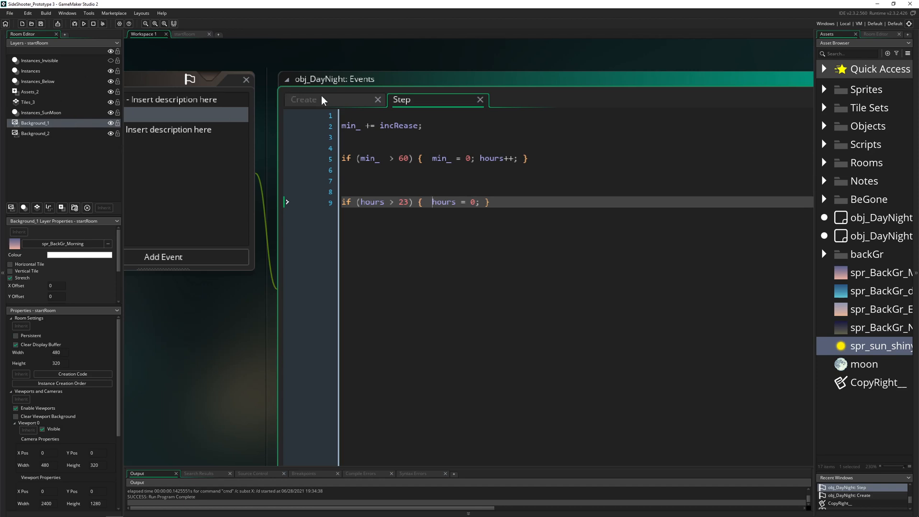
- Add var lay_id_1 = layer_get_id("Background_1"); and the other layer lines to Create
left_click(303, 99)
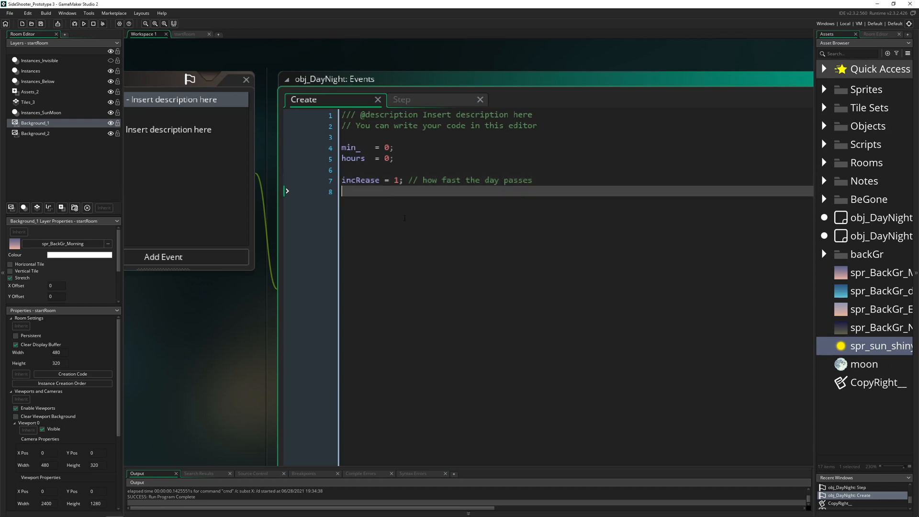
type("var lay_id_1  = layer_get_id(\"Background_1\");")
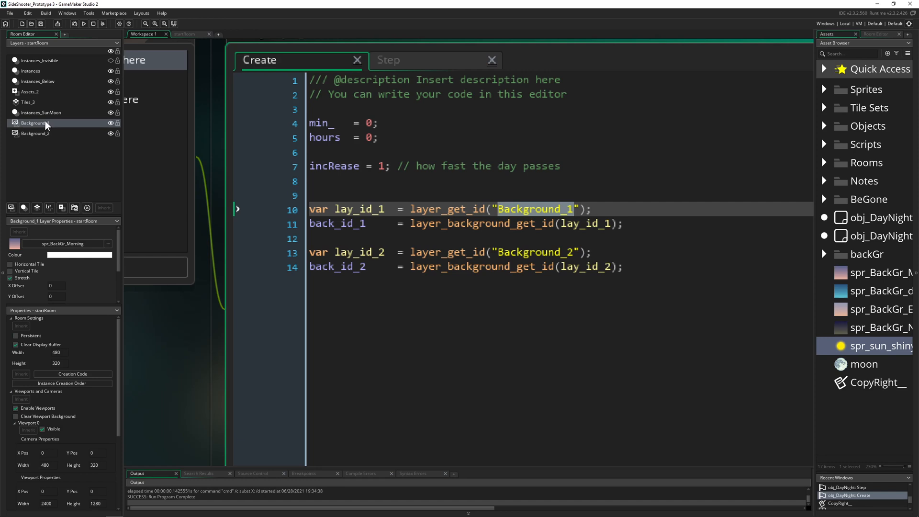
mouse_move(81, 136)
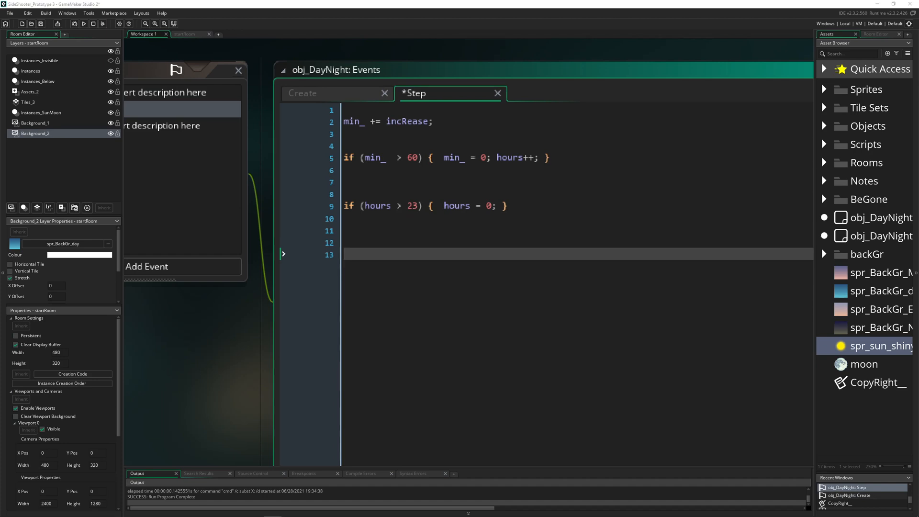
mouse_move(760, 313)
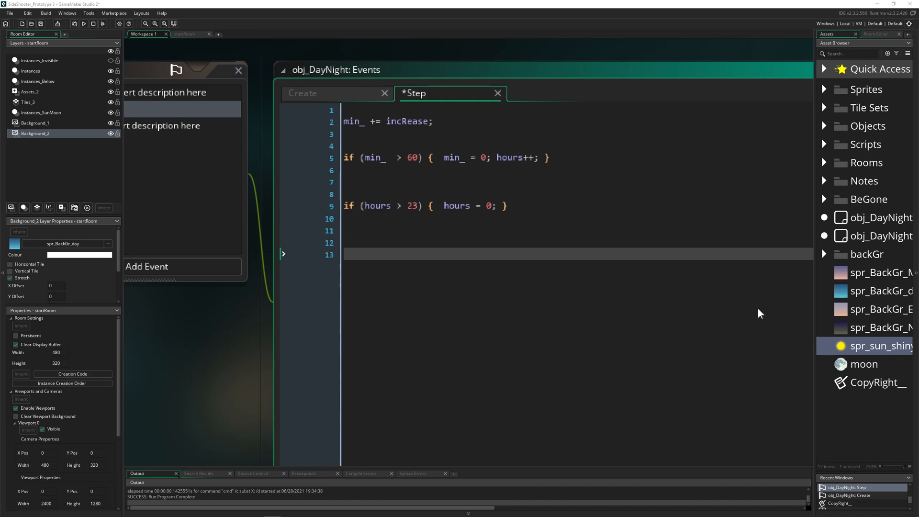
- Type layer_background_alpha(back_id_1, ...) into the Step event
type("layer")
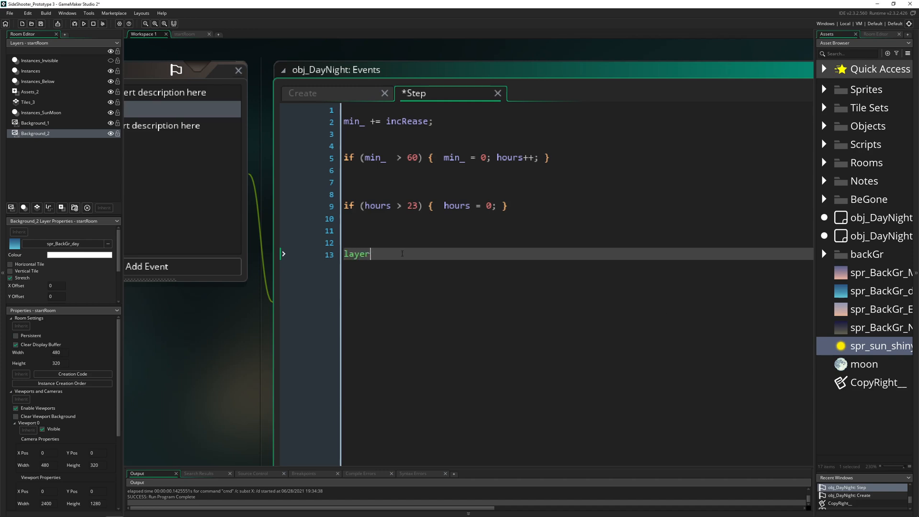
type("_back")
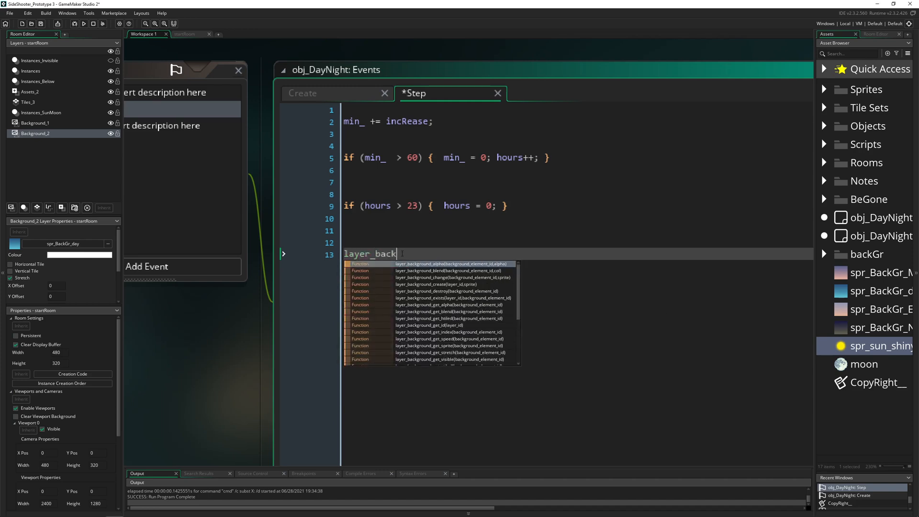
type("ground_")
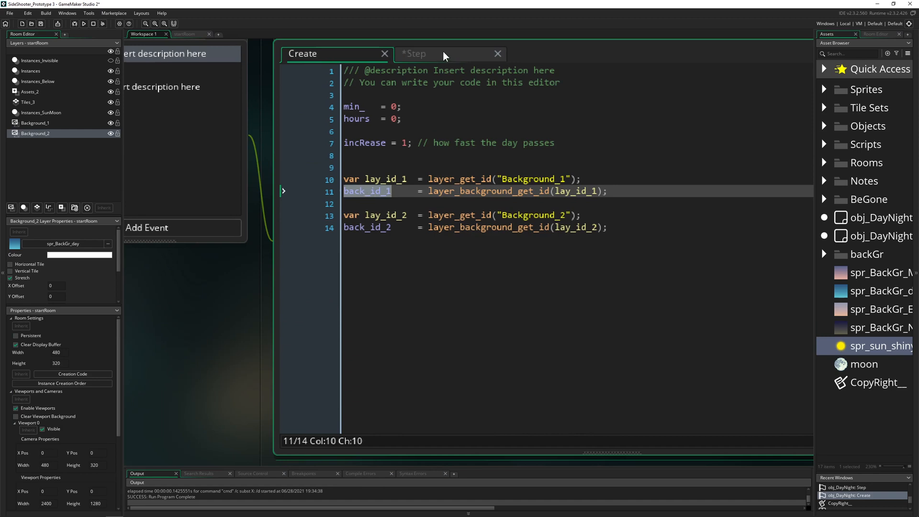
key("ctrl+s")
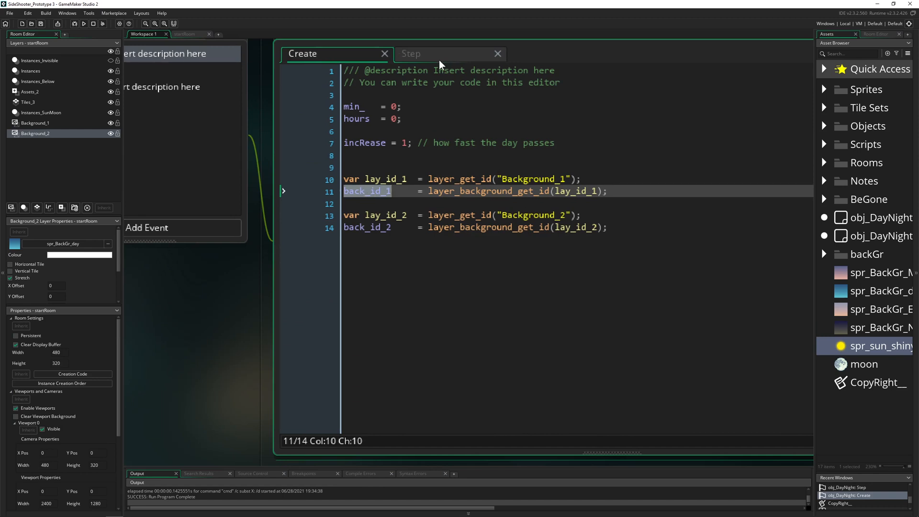
left_click(413, 53)
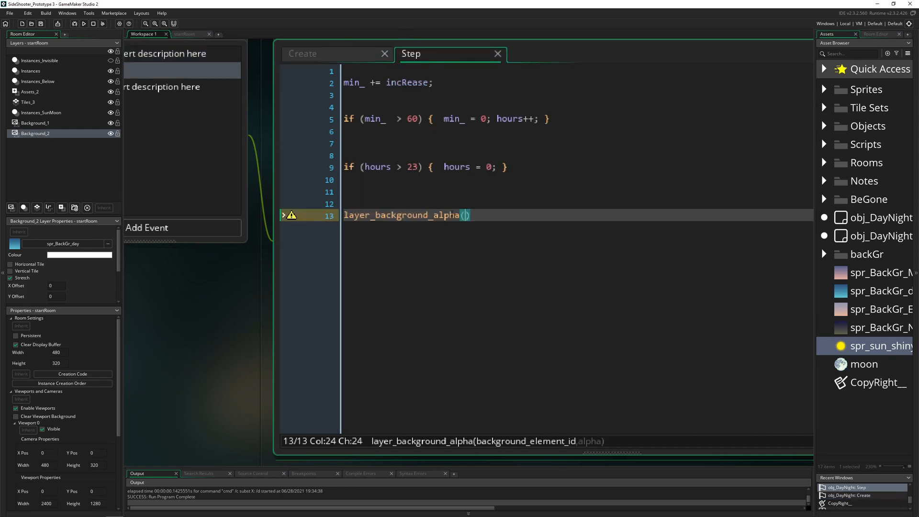
type("back_id_1,")
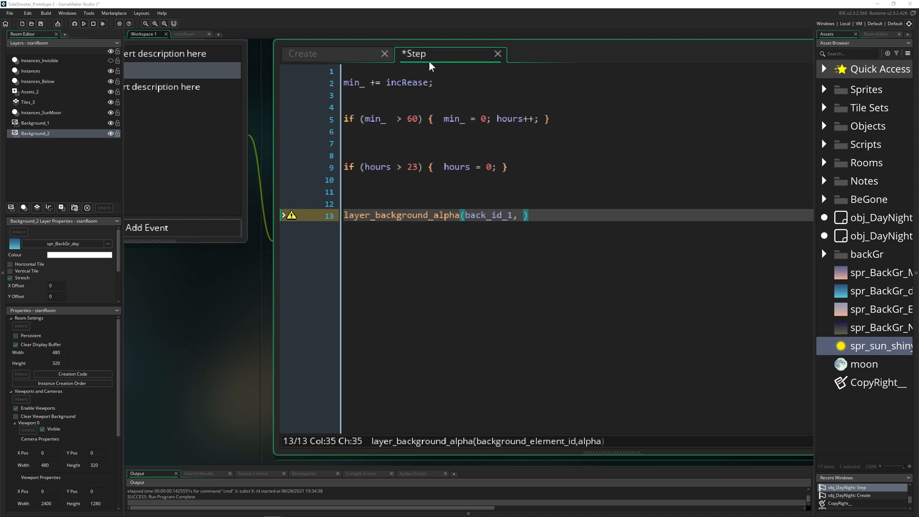
- Add alpha_1 = 1; to Create and use alpha_1 in the alpha call
left_click(302, 53)
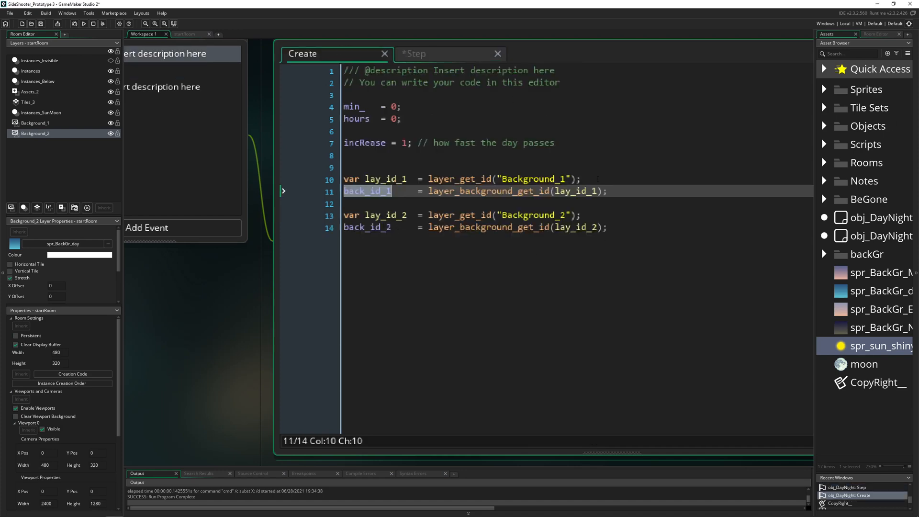
type("alpha_1 = 1;")
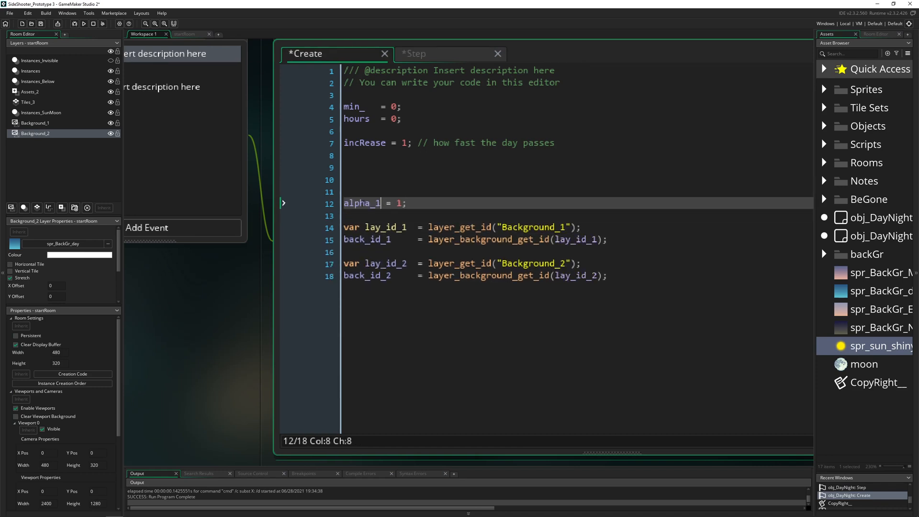
double_click(361, 203)
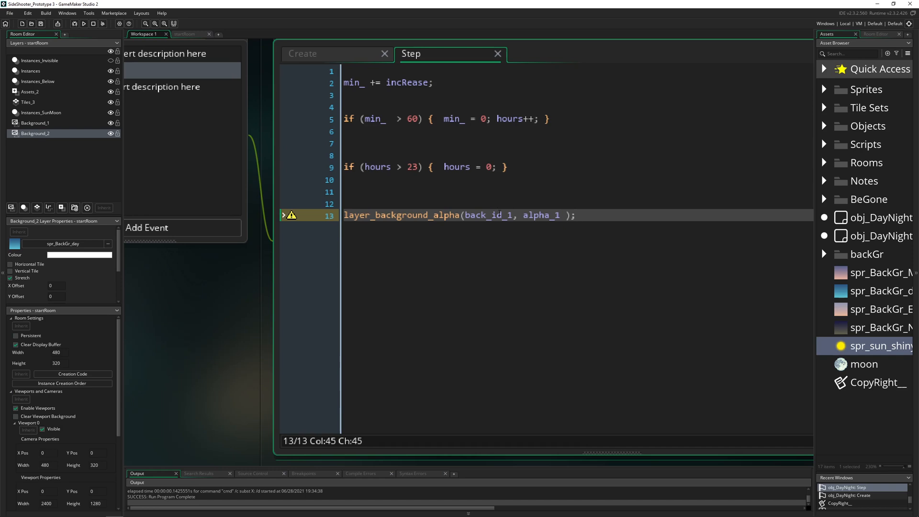
double_click(538, 215)
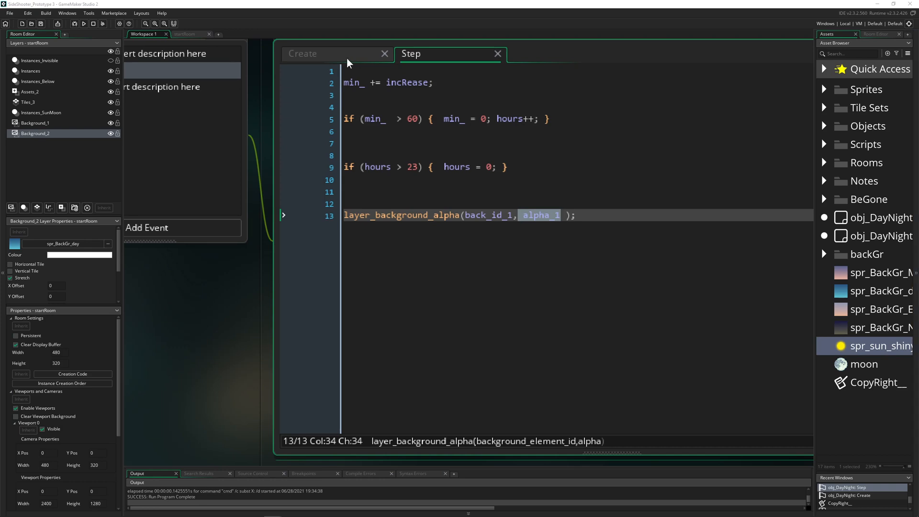
- Add a '// background layer control' comment and alphaTimeTotal = 6 * 60 to Create
left_click(302, 53)
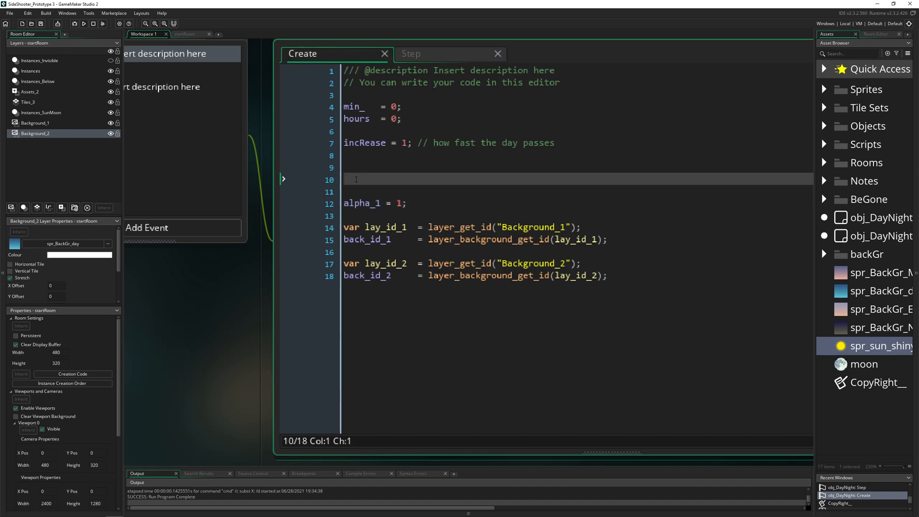
type("// background layer control")
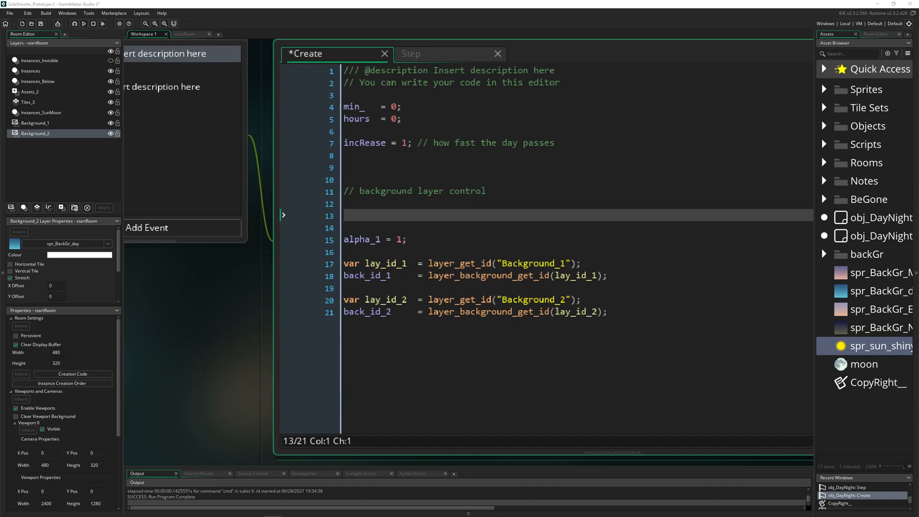
type("alphaTimeTotal =")
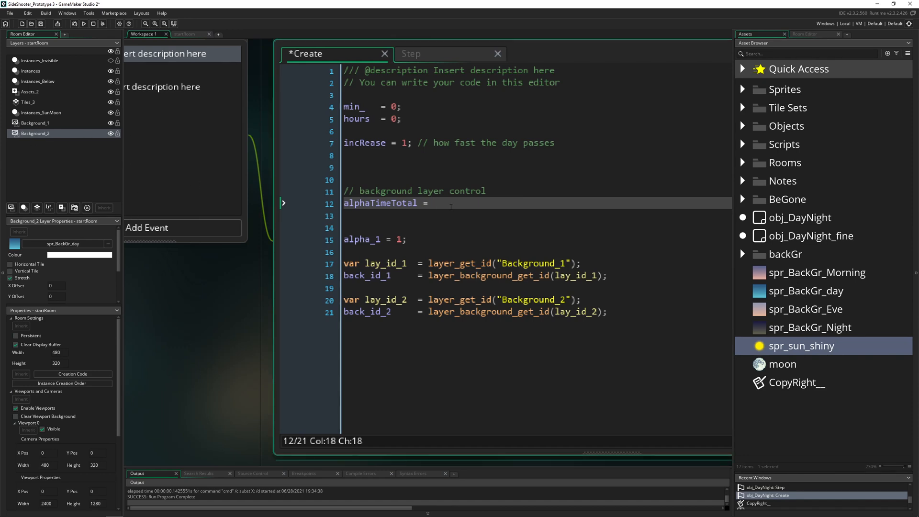
type("6")
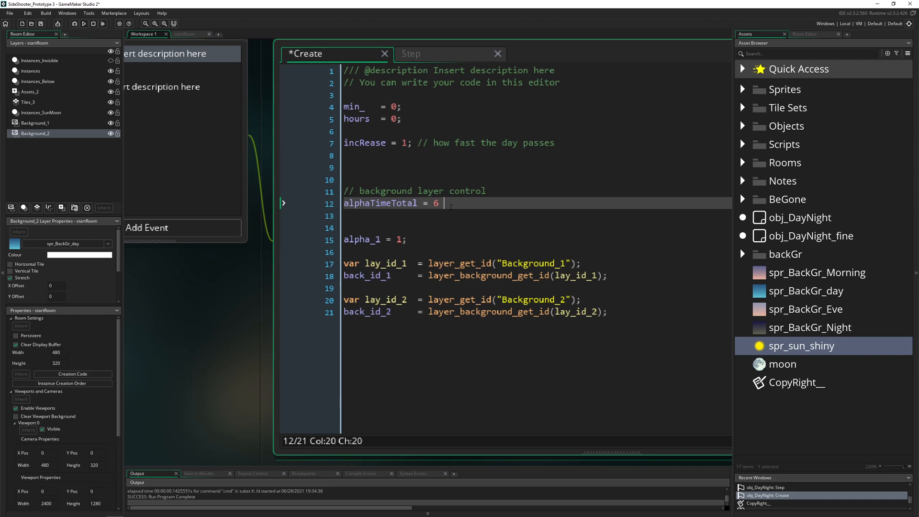
type("* 60;")
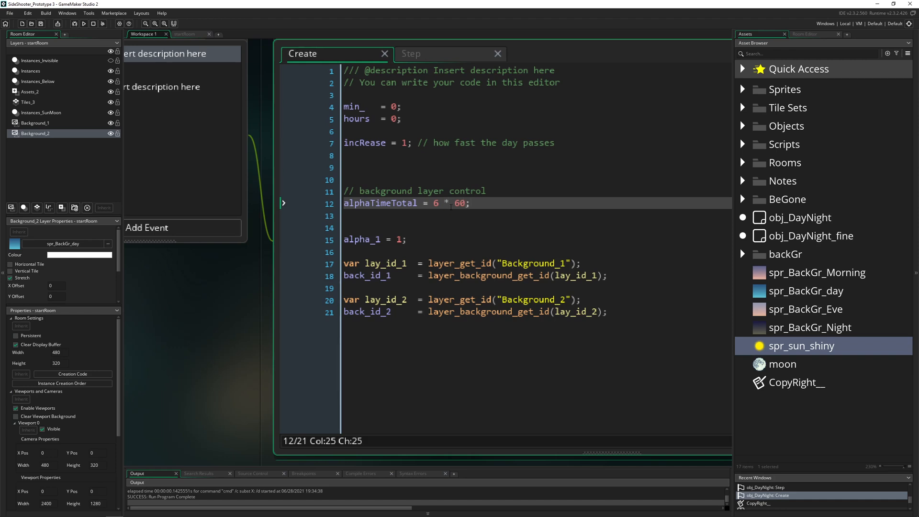
double_click(386, 203)
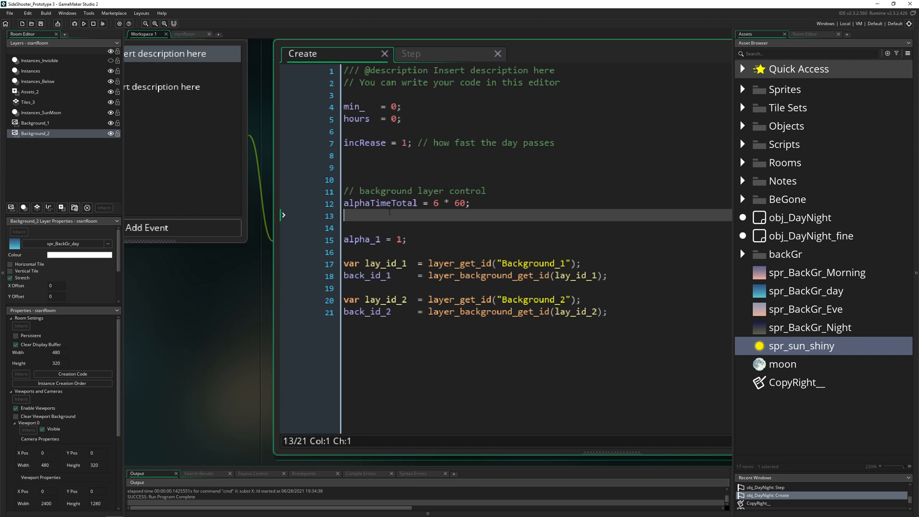
type("alphaDecrease  =")
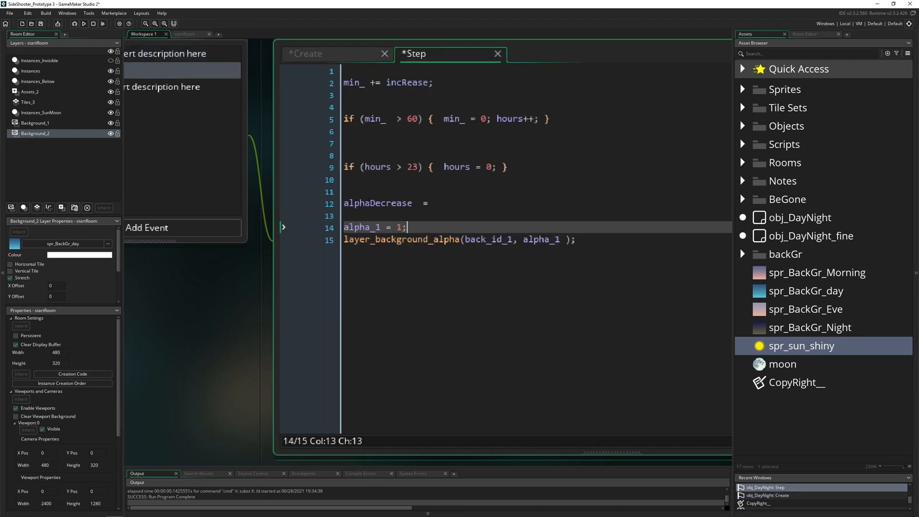
- Change the Step line to alpha_1 -= and set alphaDecrease = incRease / alphaTimeTotal;
left_click(386, 227)
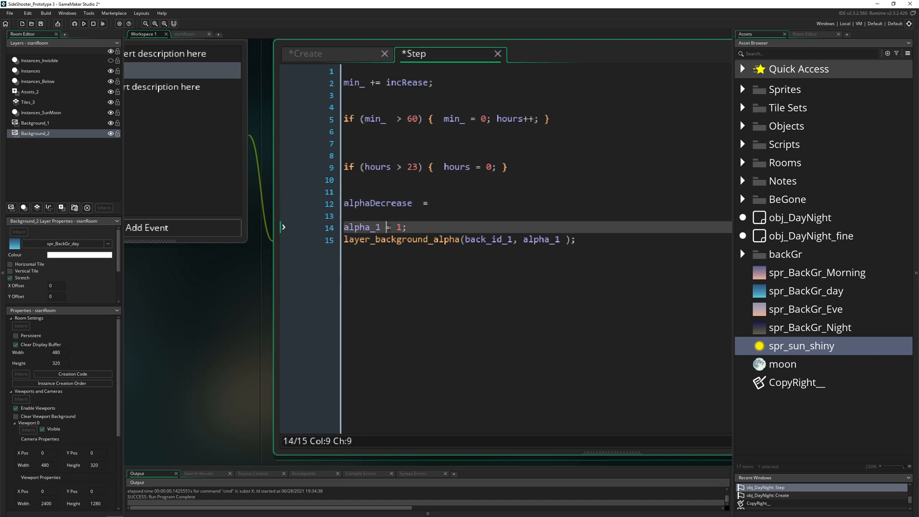
type("-")
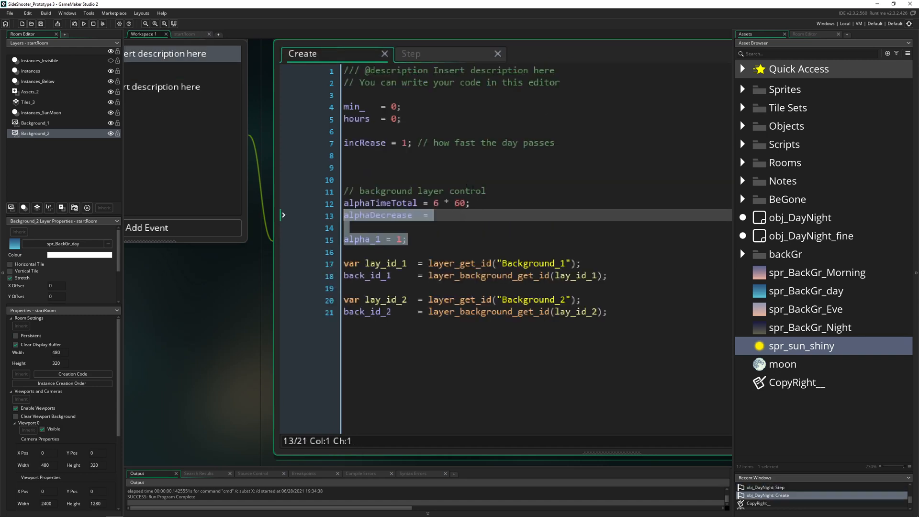
left_click(446, 215)
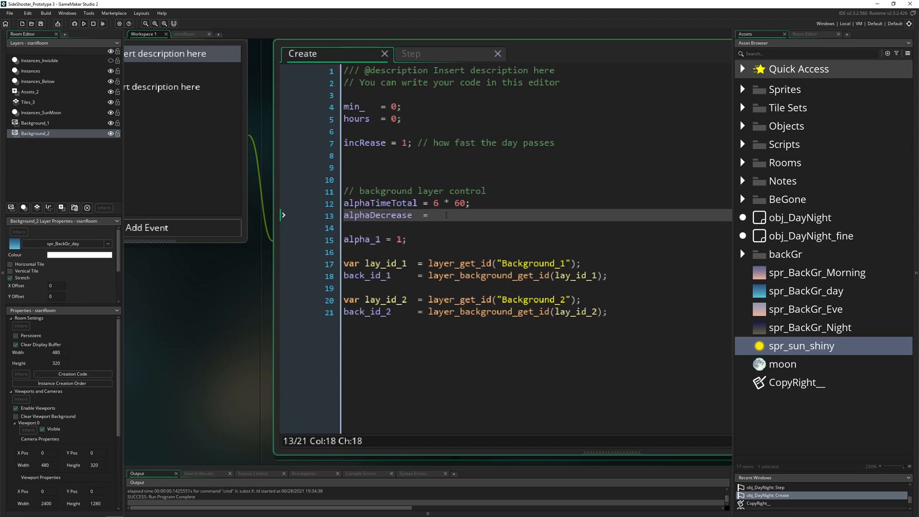
type("incRease")
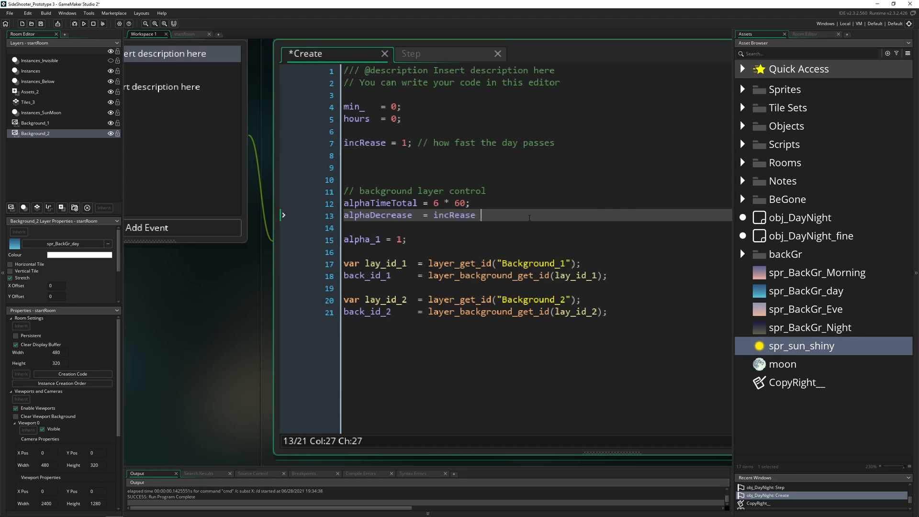
type("/")
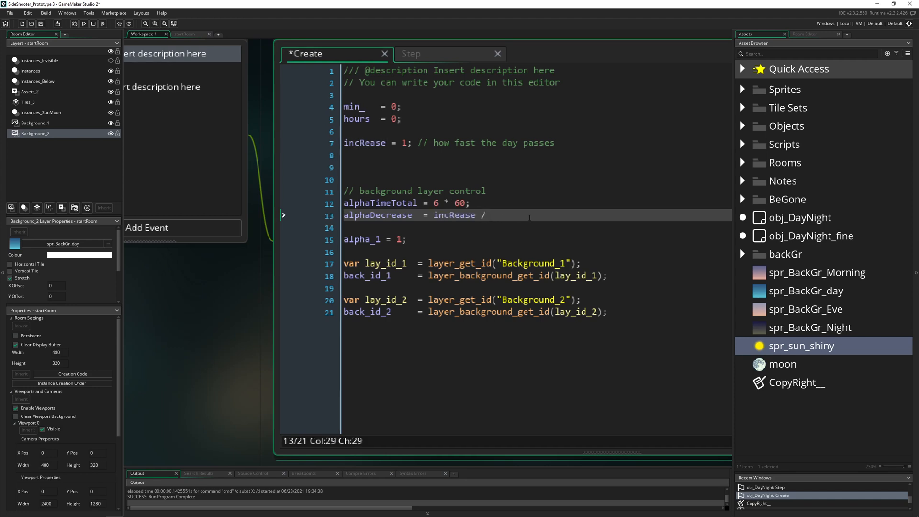
double_click(380, 203)
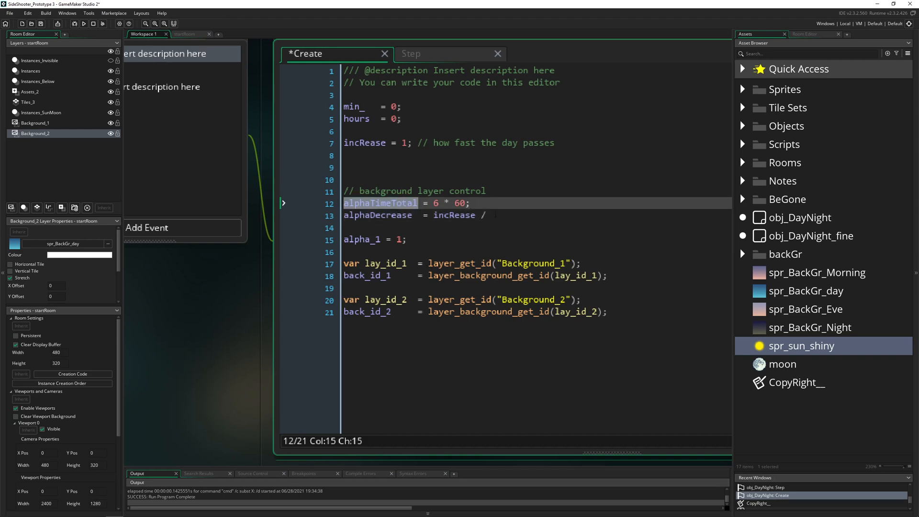
type("alphaTimeTotal")
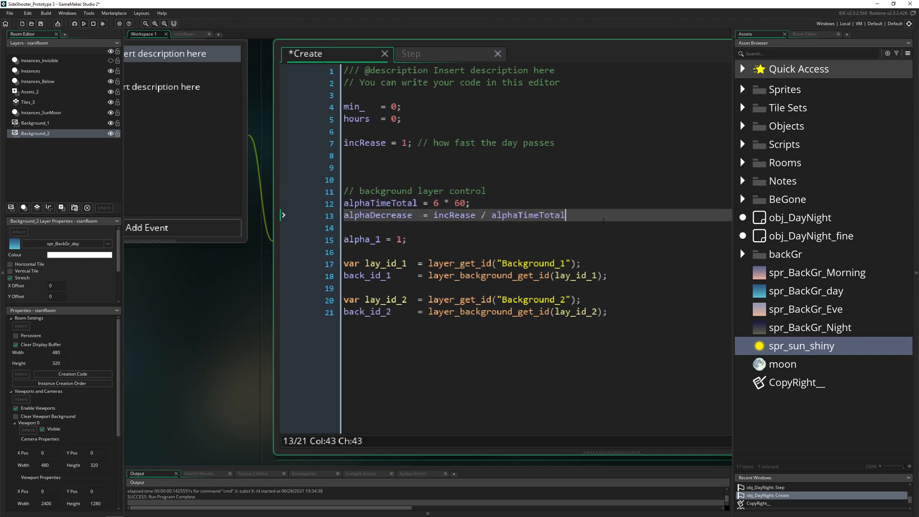
type(";")
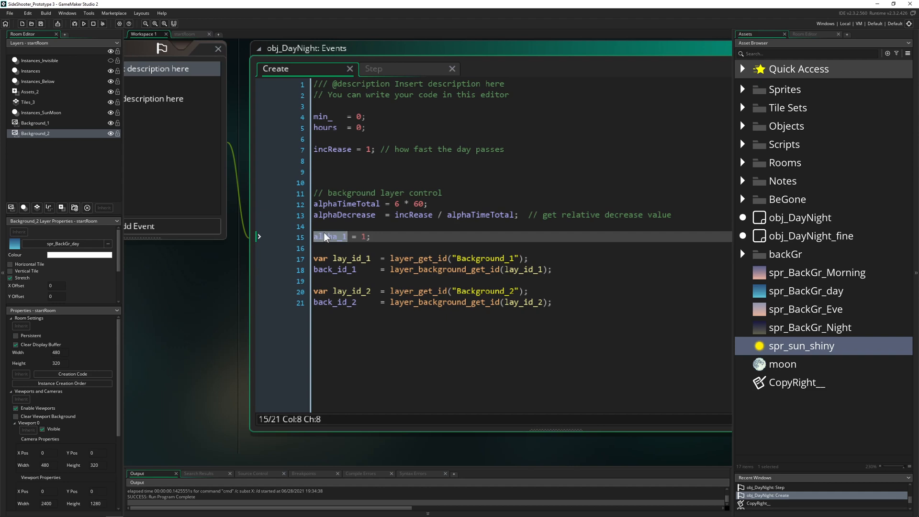
left_click(373, 69)
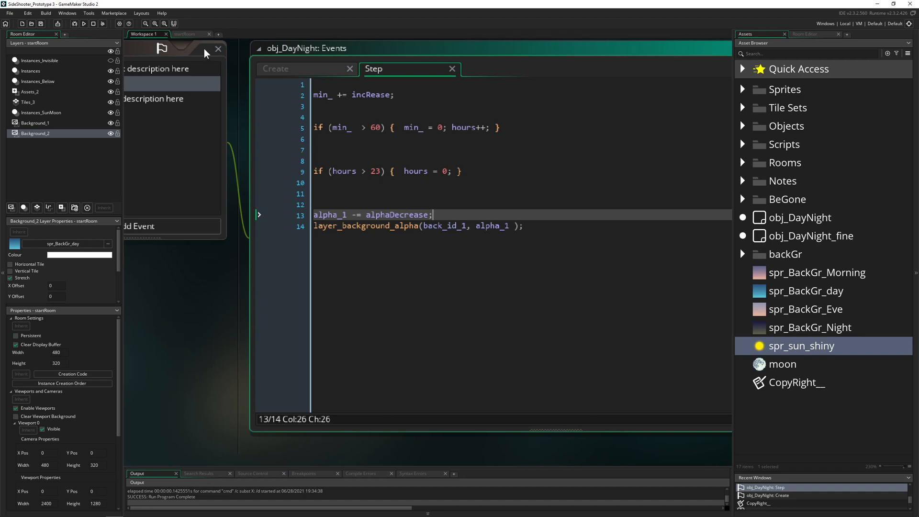
- Open the startRoom editor and select the Instances_SunMoon layer
left_click(187, 33)
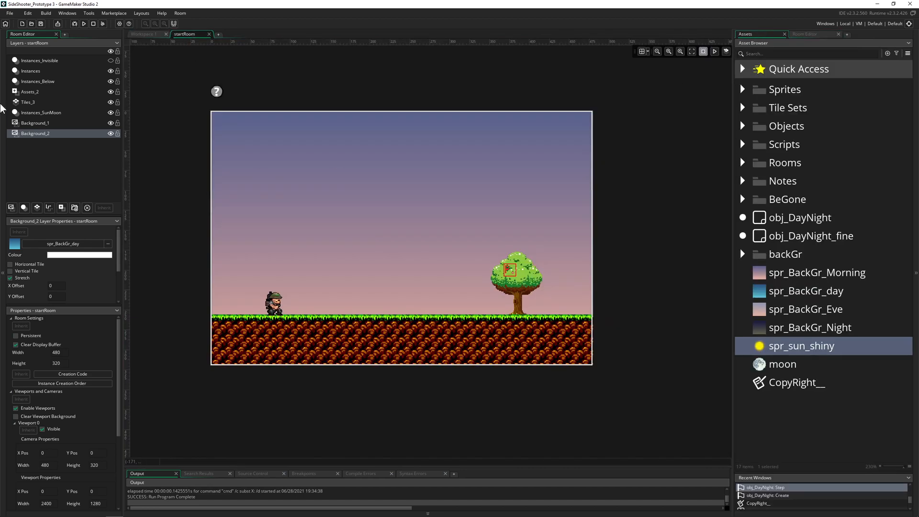
left_click(42, 112)
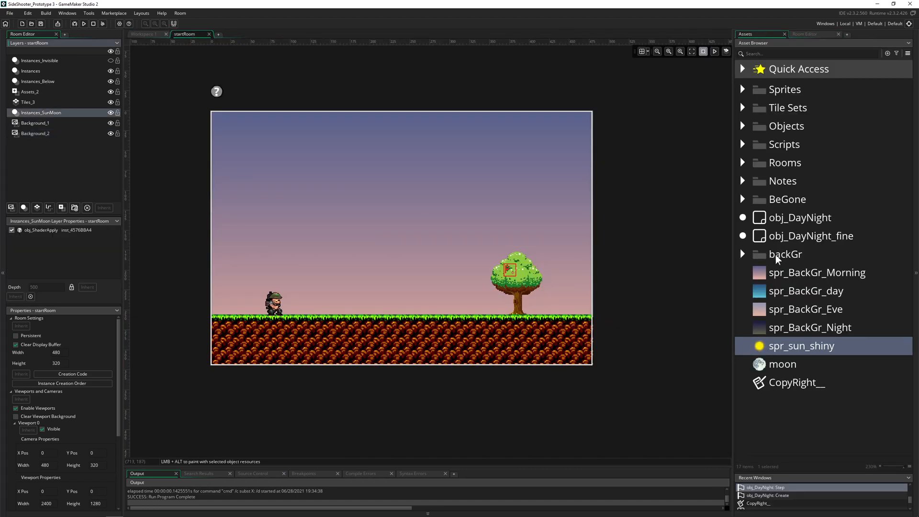
left_click(799, 217)
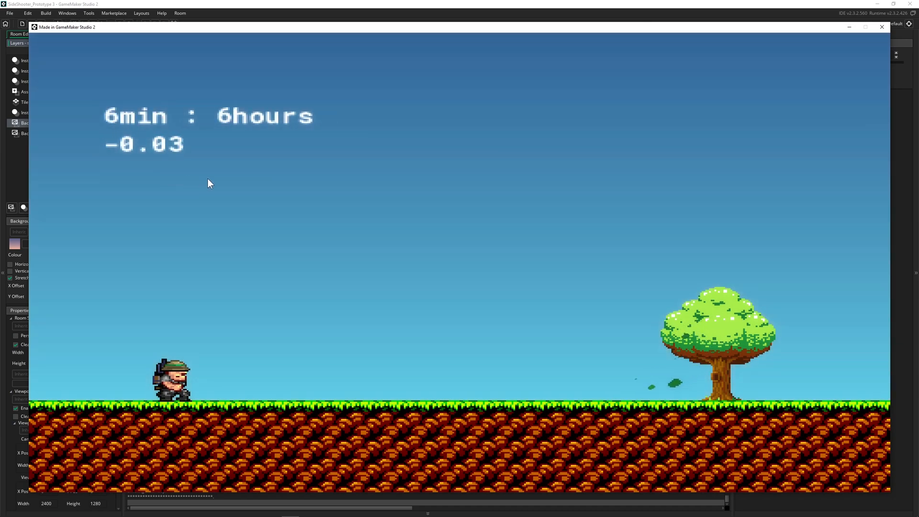
mouse_move(343, 264)
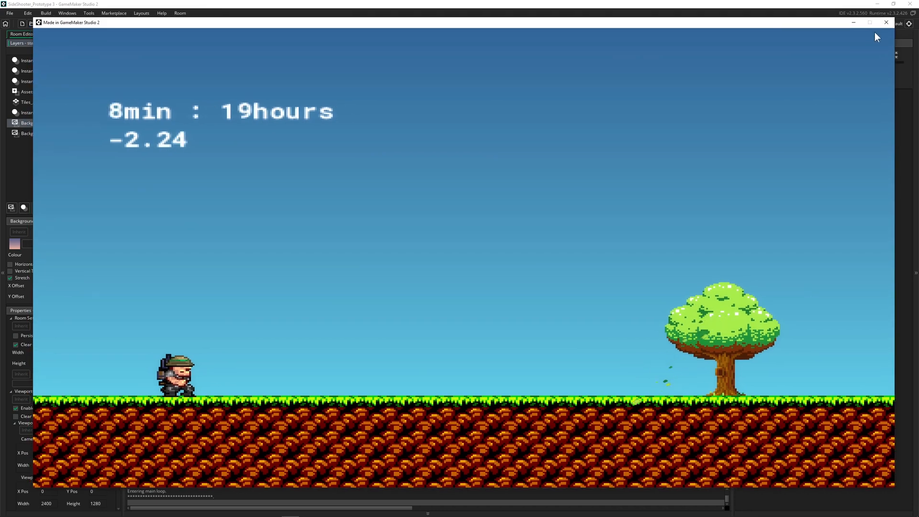
mouse_move(528, 275)
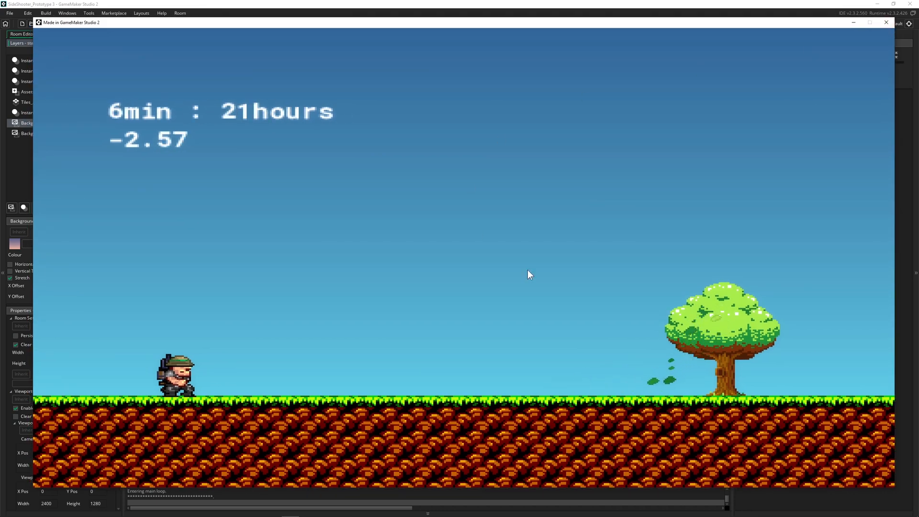
- Close the game window after the clock passes 21 hours with alpha below -2.5
left_click(886, 23)
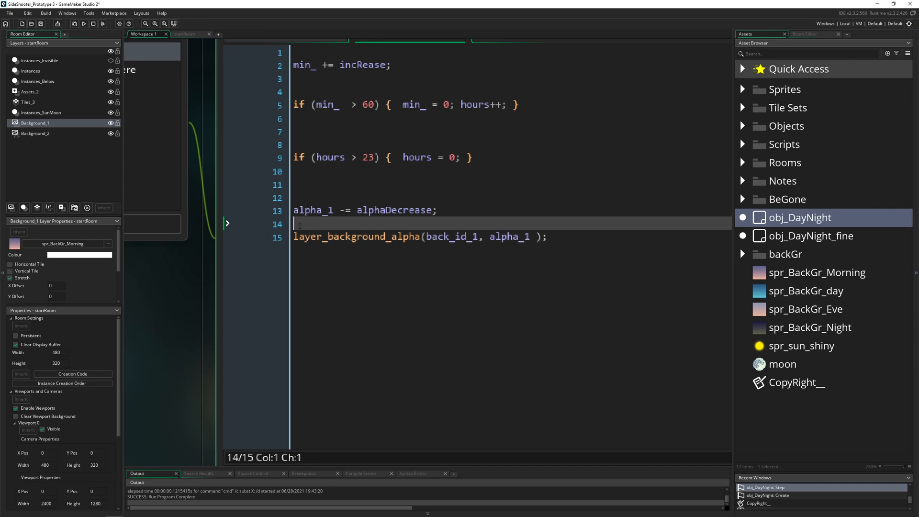
- Add alpha_1 = clamp(alpha_1, 0, 1); and place the cursor inside the min_ > 60 block
type("alpha_1 = clamp(alpha_1, 0,1);")
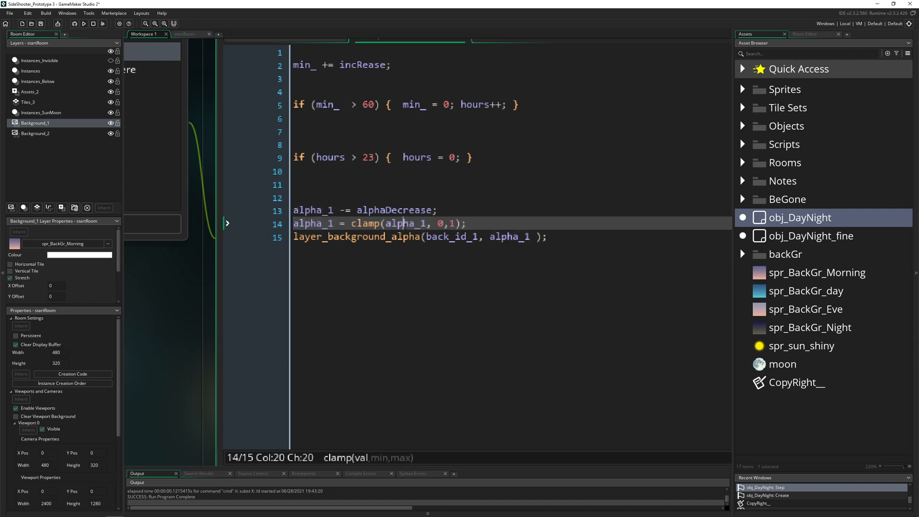
scroll("down", 3)
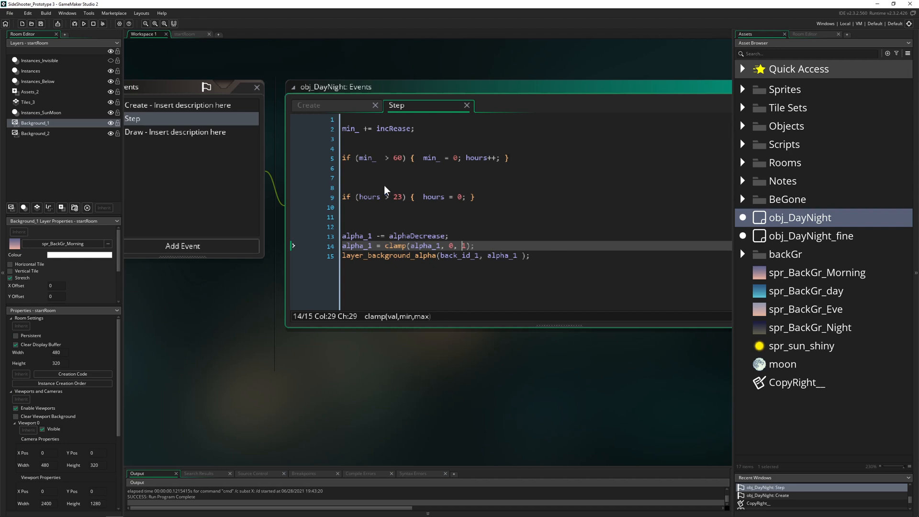
mouse_move(386, 190)
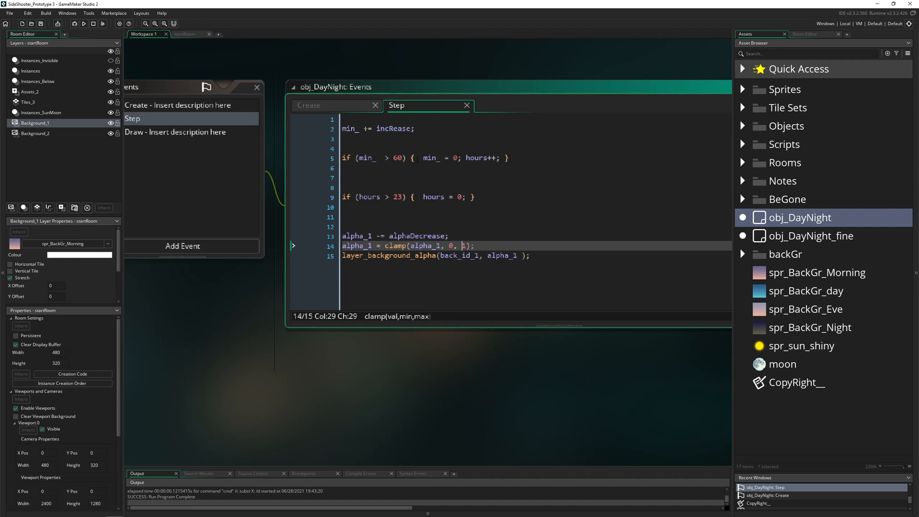
left_click(499, 158)
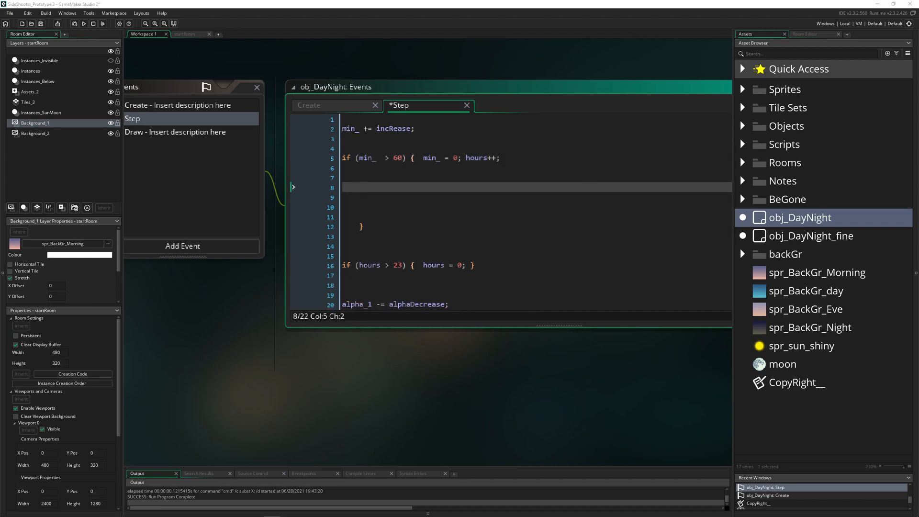
- Add a '// swap images if certain time of day' comment, an hours == 6 check, and a layer_background_sprite call
type("// swap images if certain time of day")
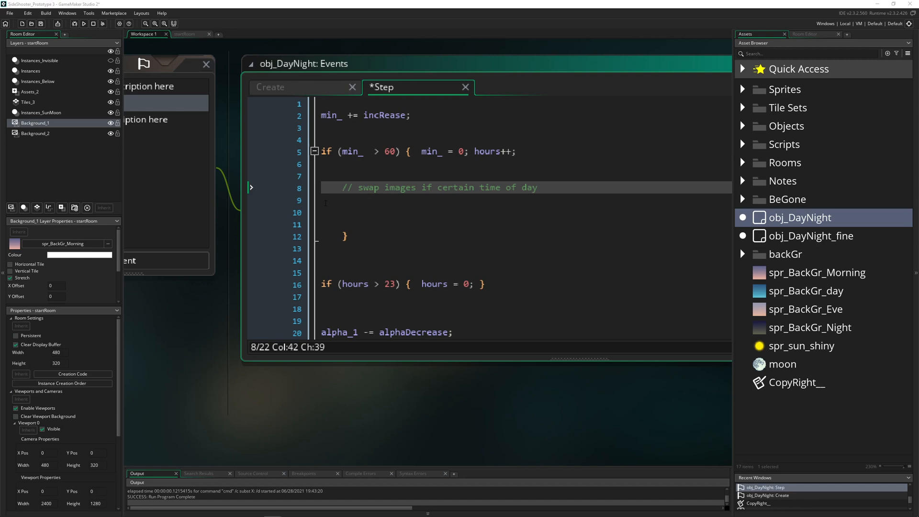
type("if (hours == 6) {")
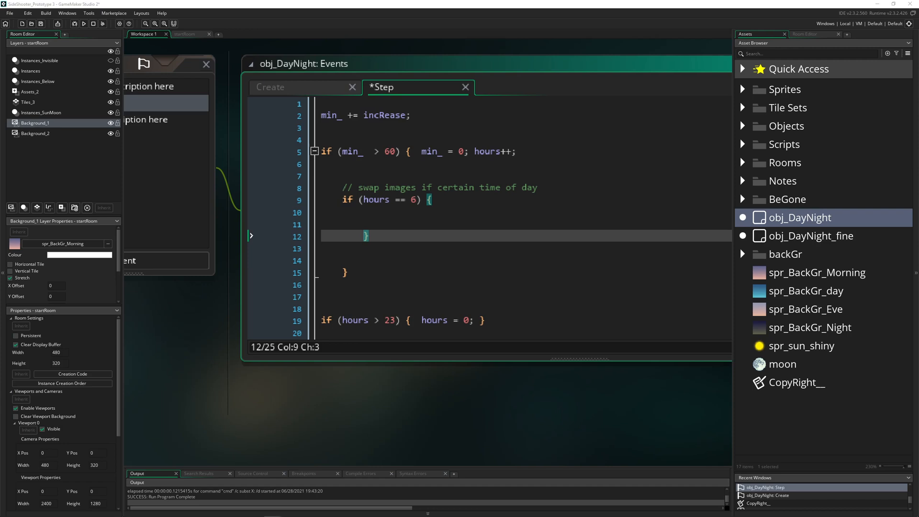
type("layer_background_sprite")
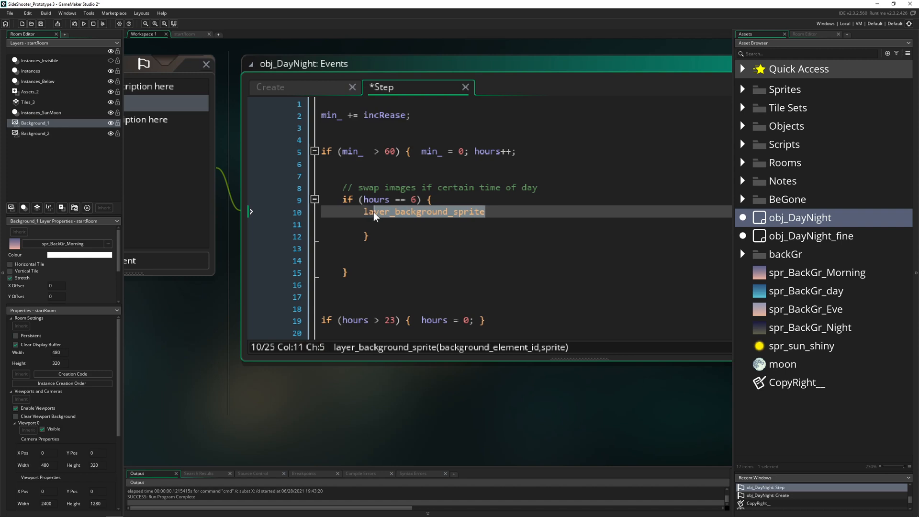
type("()")
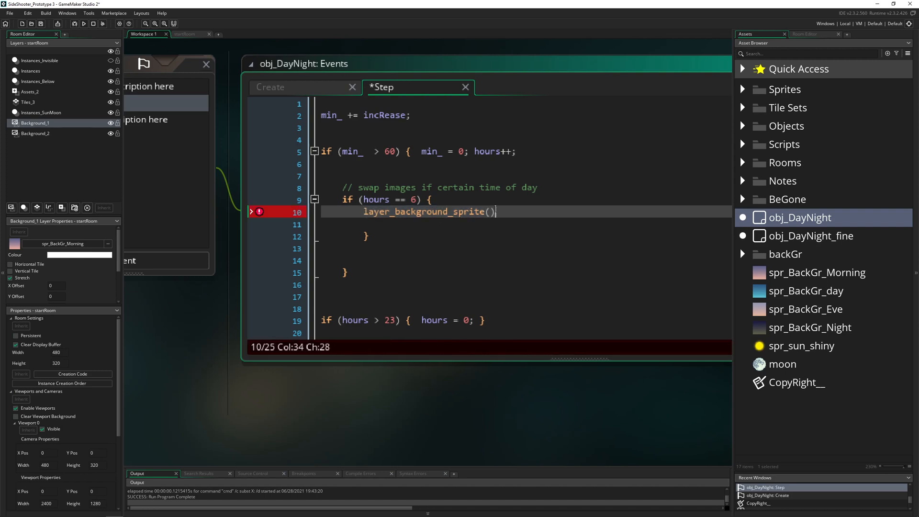
- Change the check to hours == 0 and set back_id_1/back_id_2 to spr_BackGr_Morning and spr_BackGr_day
scroll("down", 3)
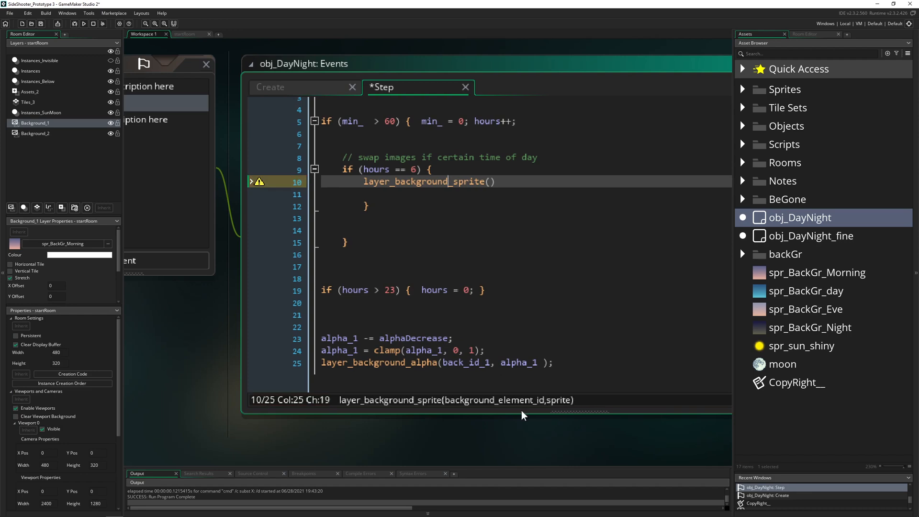
double_click(465, 363)
type("back_id_1")
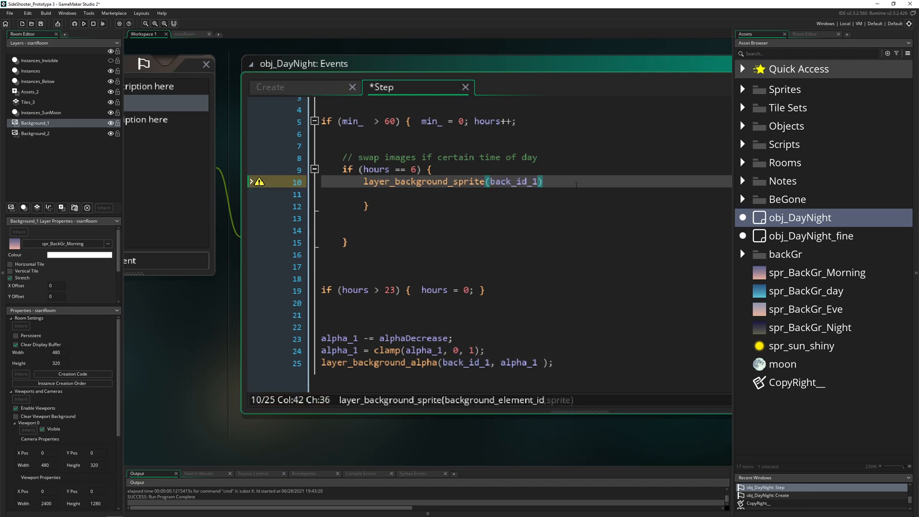
type(",")
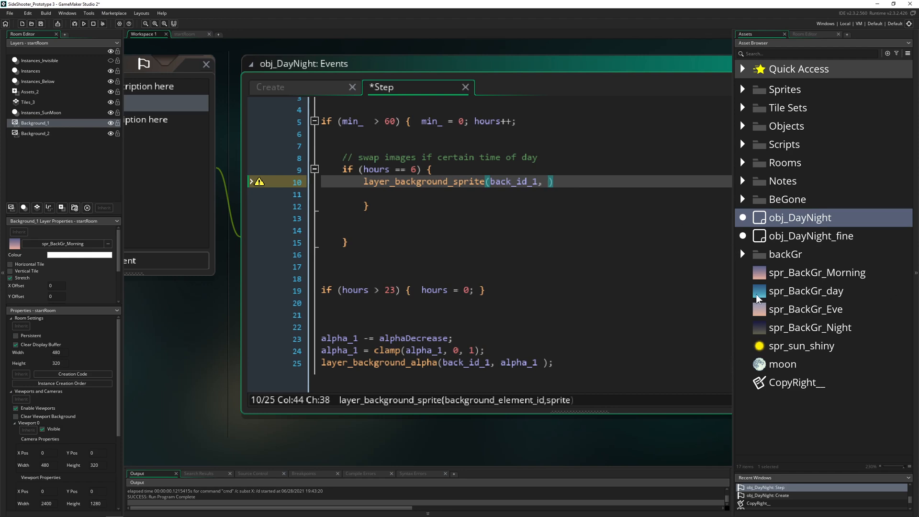
left_click(816, 272)
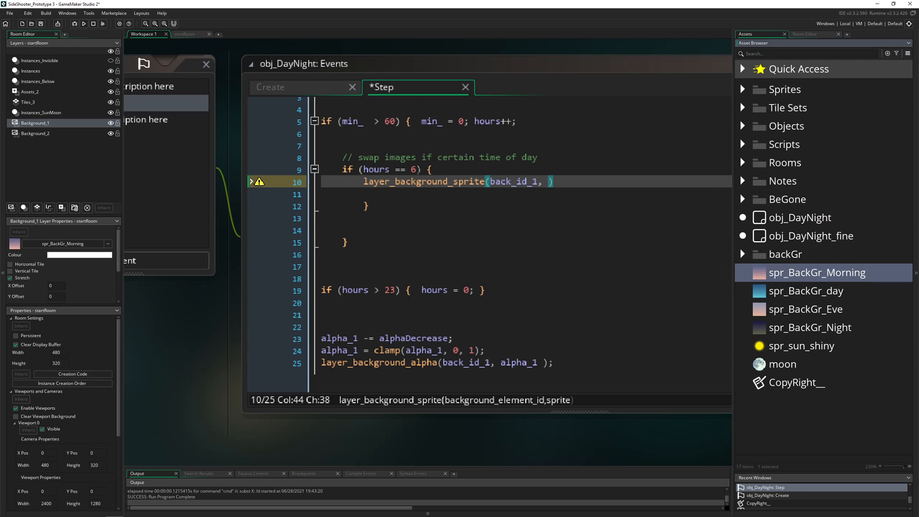
type("0")
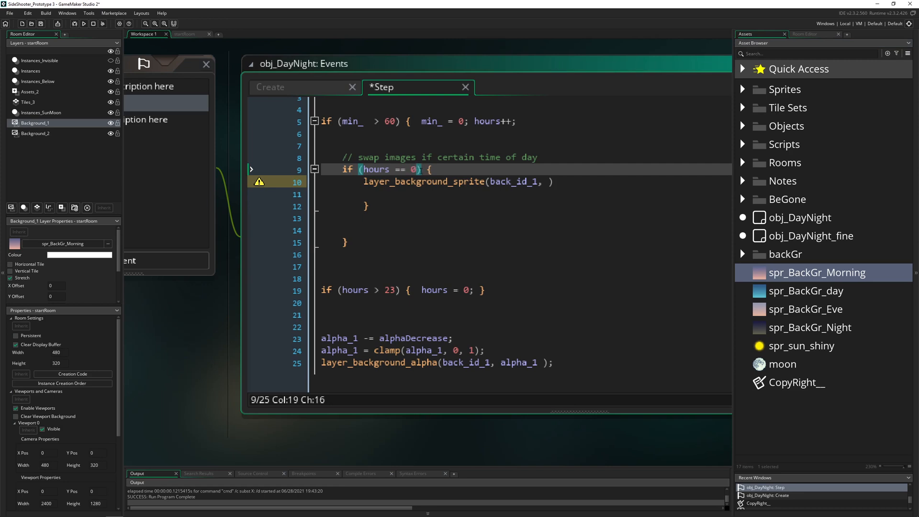
mouse_move(836, 280)
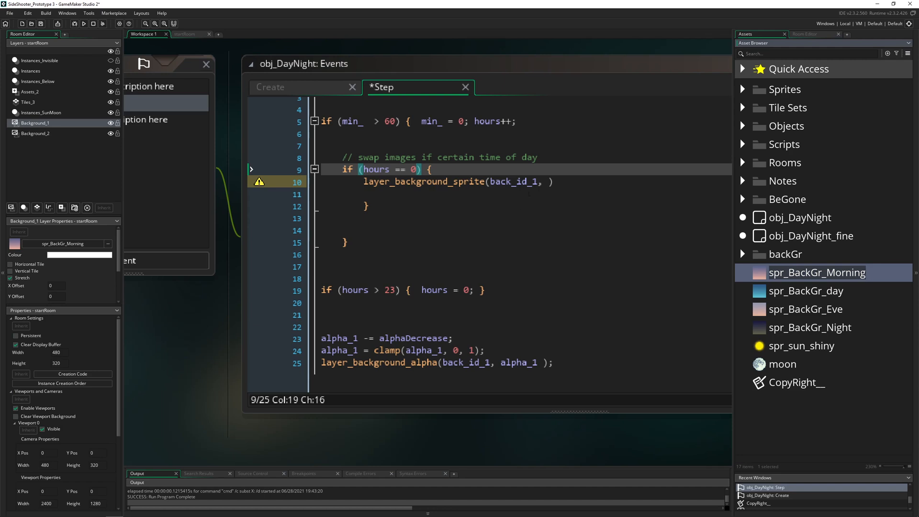
type("spr_BackGr_Morning")
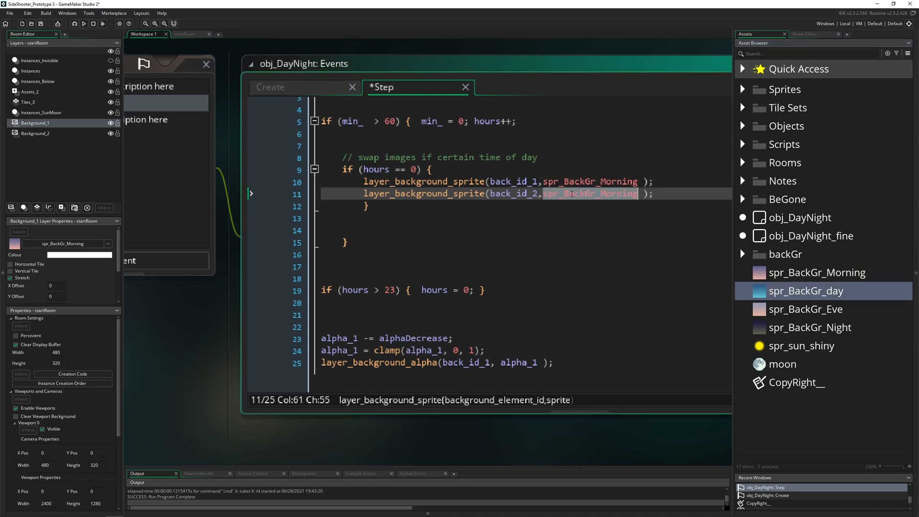
type("spr_BackGr_day")
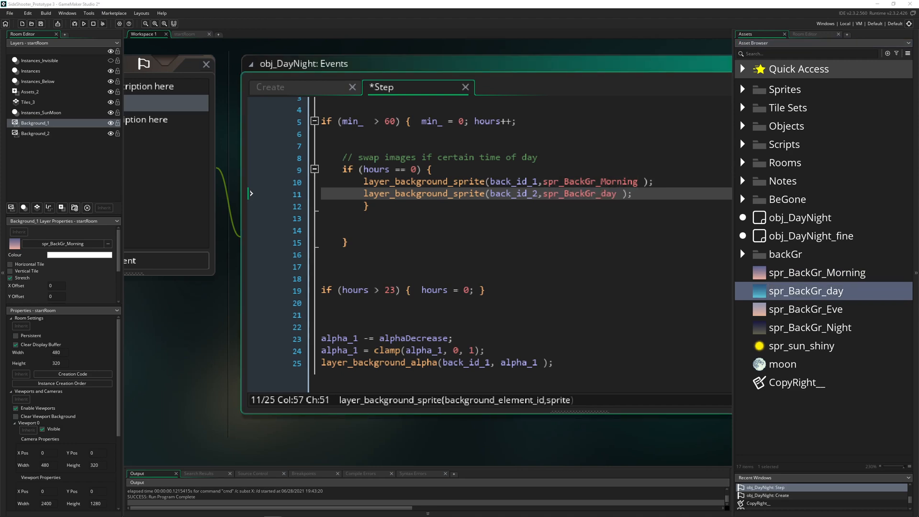
- Finish the hours 6, 12 and 18 sprite-swap blocks, then view the startRoom layout
left_click(644, 194)
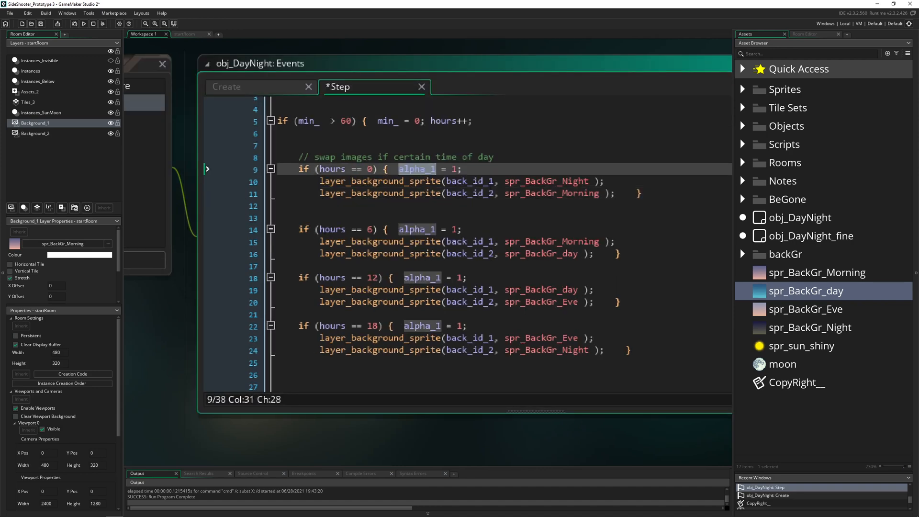
left_click(185, 34)
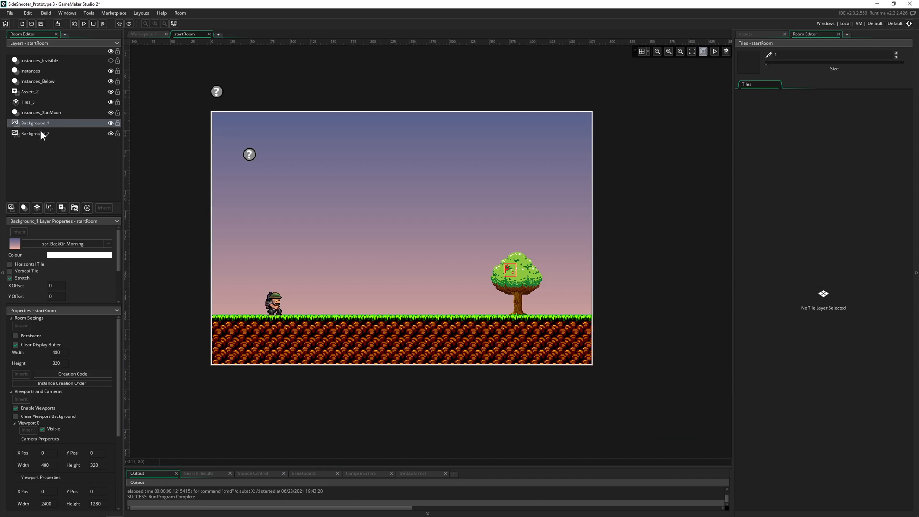
mouse_move(62, 133)
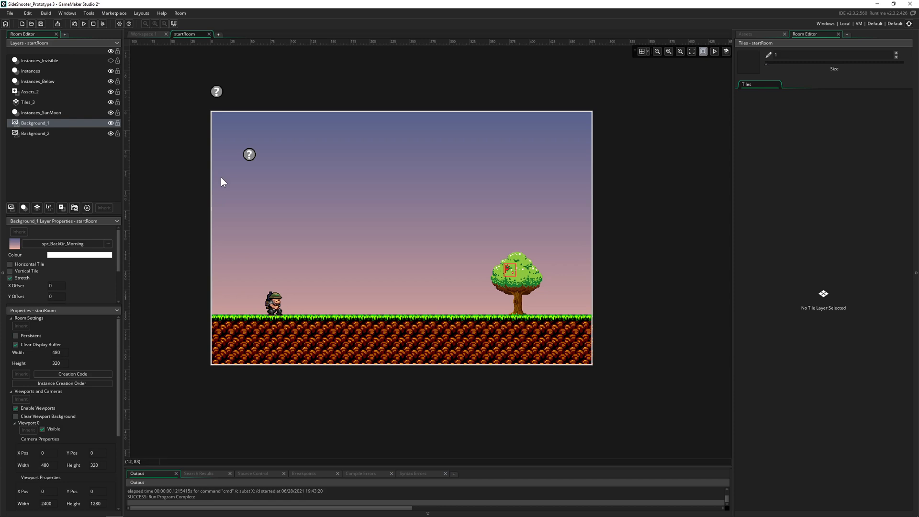
mouse_move(74, 142)
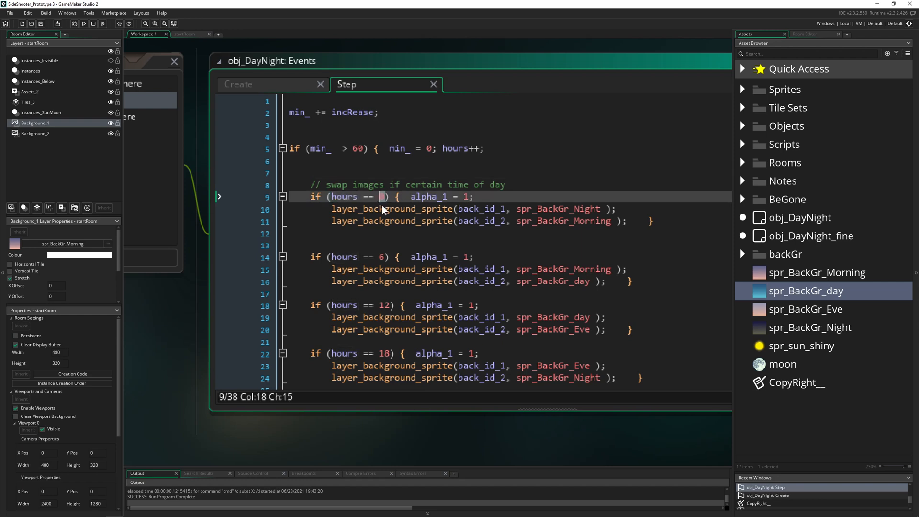
- Check the night, morning and day sprite names used across the hour blocks
scroll("down", 3)
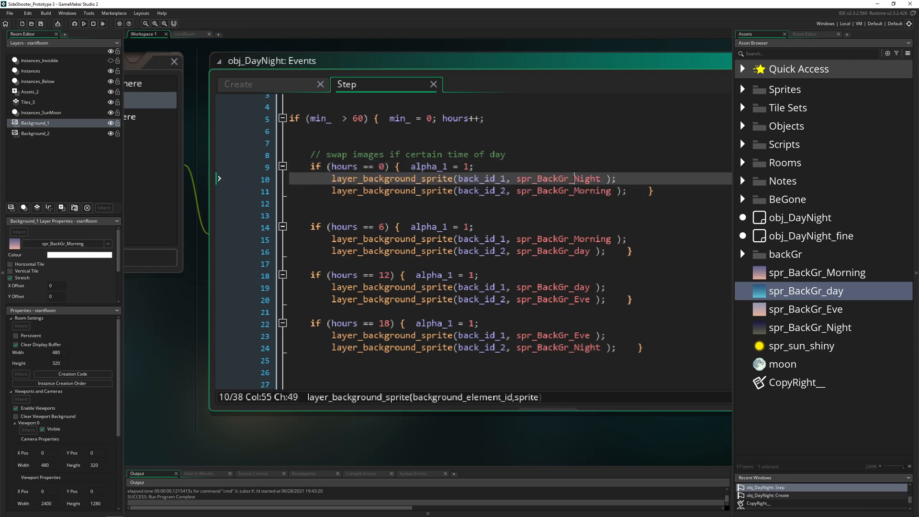
double_click(563, 191)
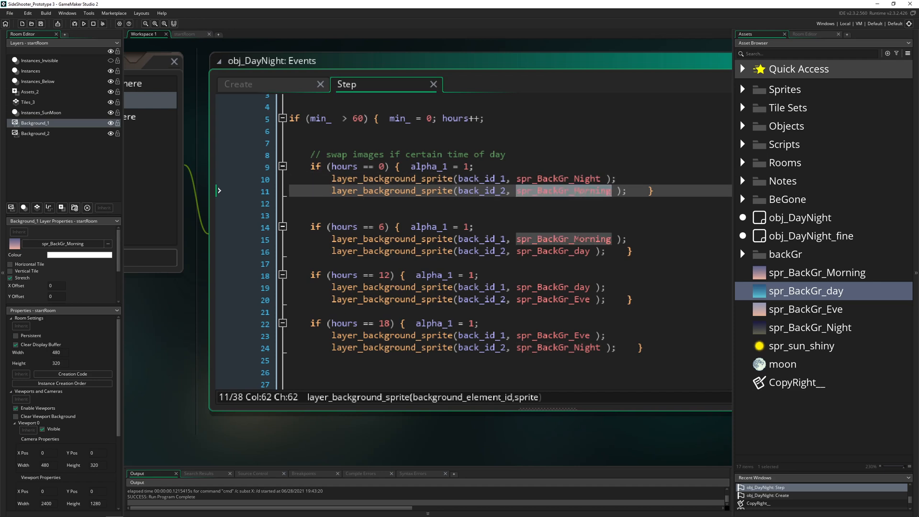
left_click(559, 287)
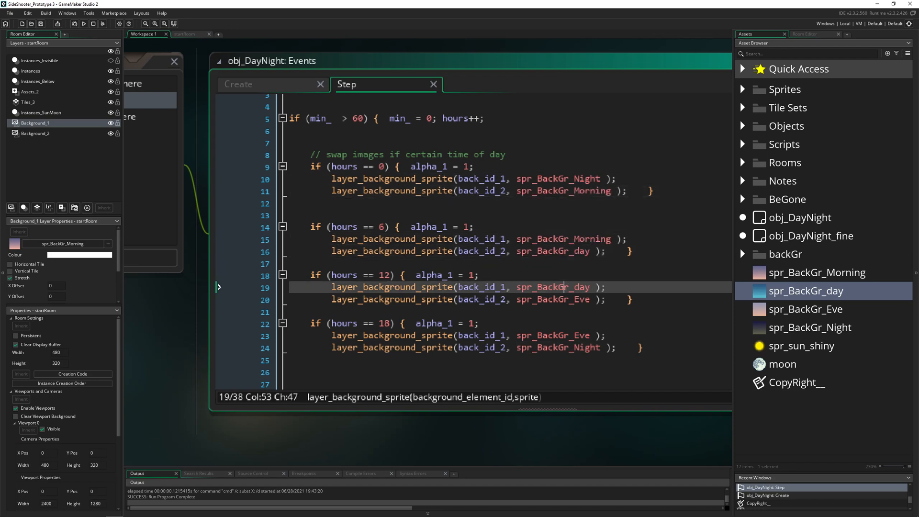
left_click(560, 334)
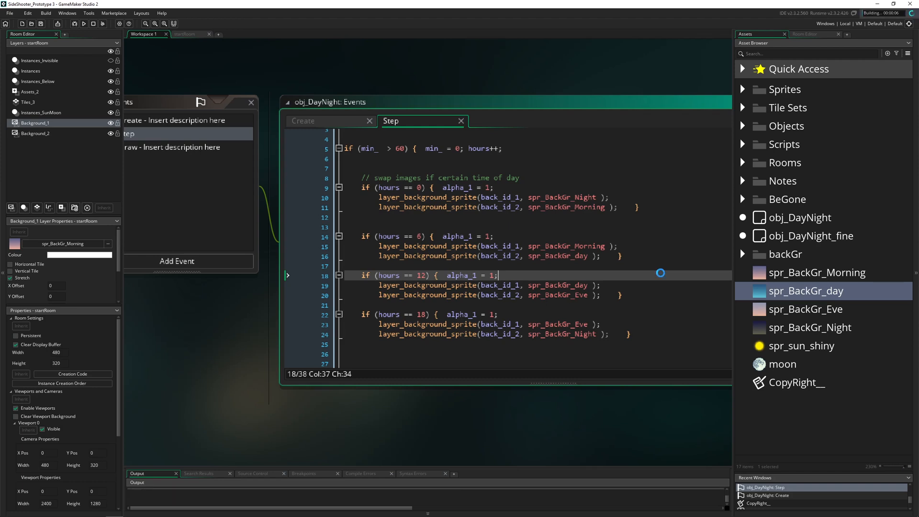
left_click(92, 24)
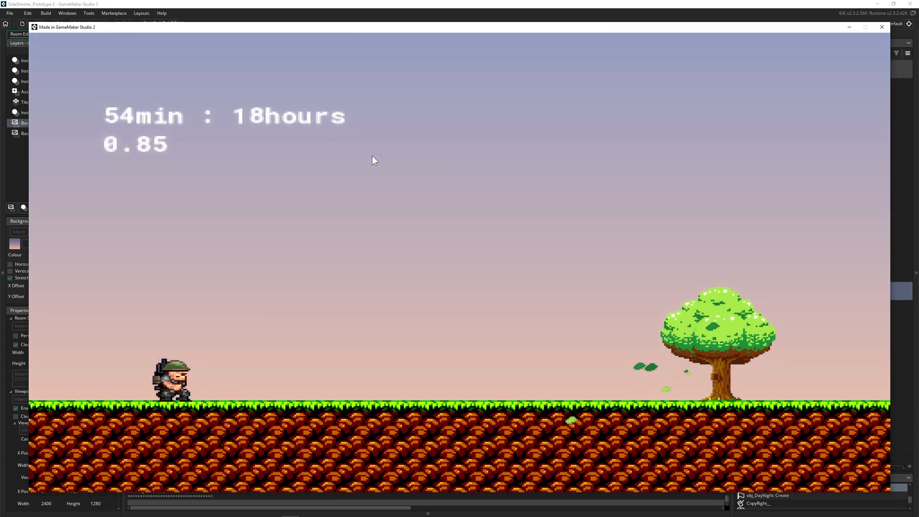
left_click(881, 27)
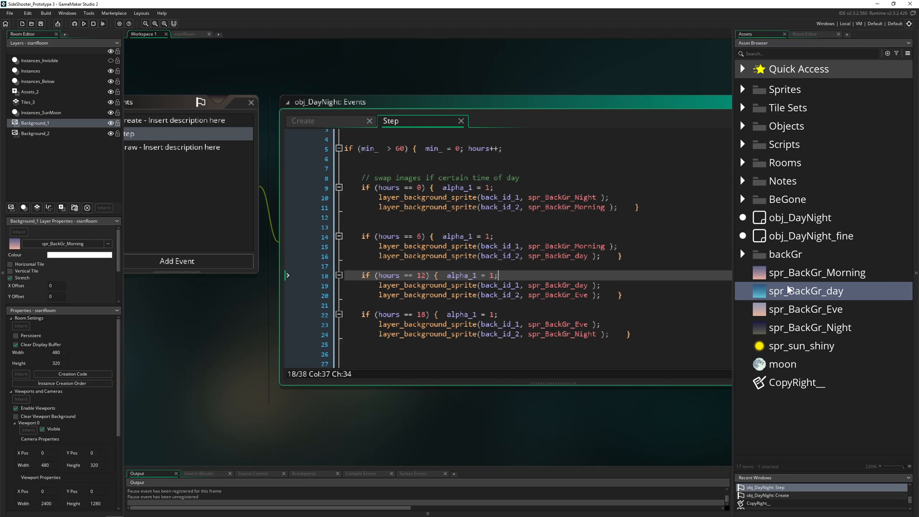
mouse_move(758, 331)
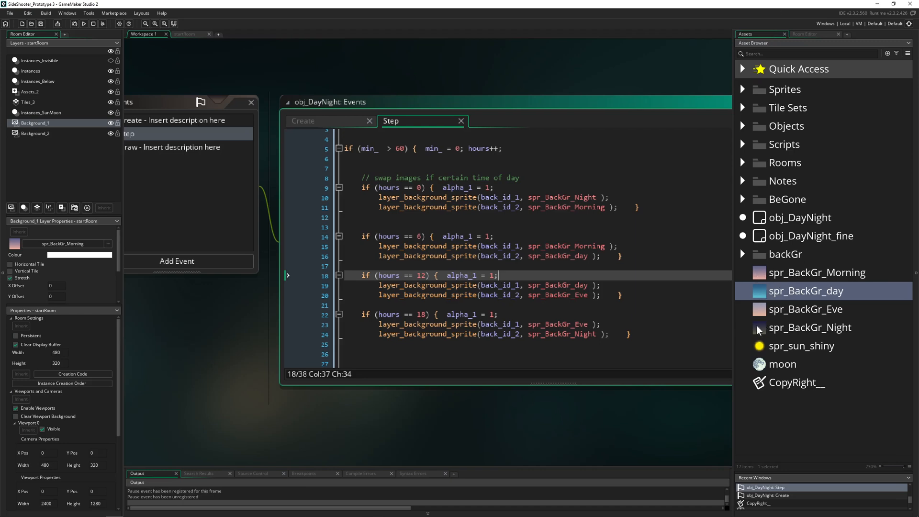
mouse_move(800, 318)
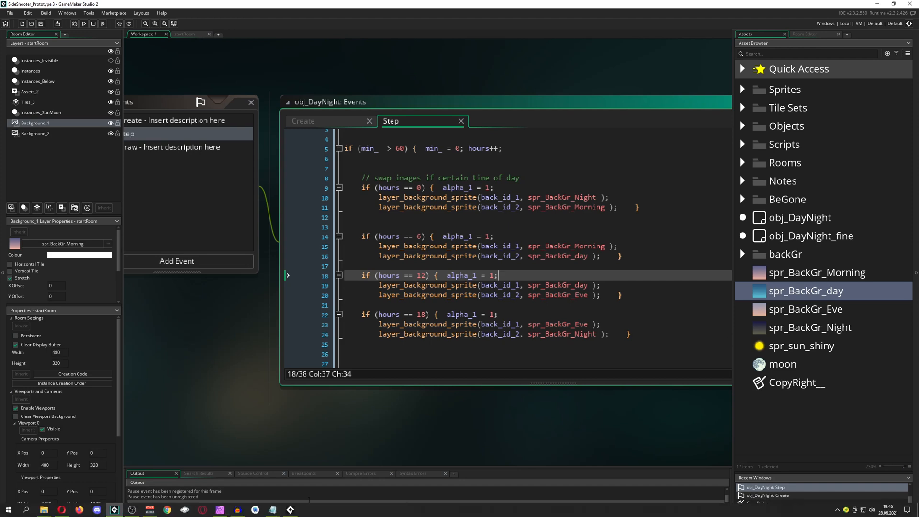
left_click(84, 23)
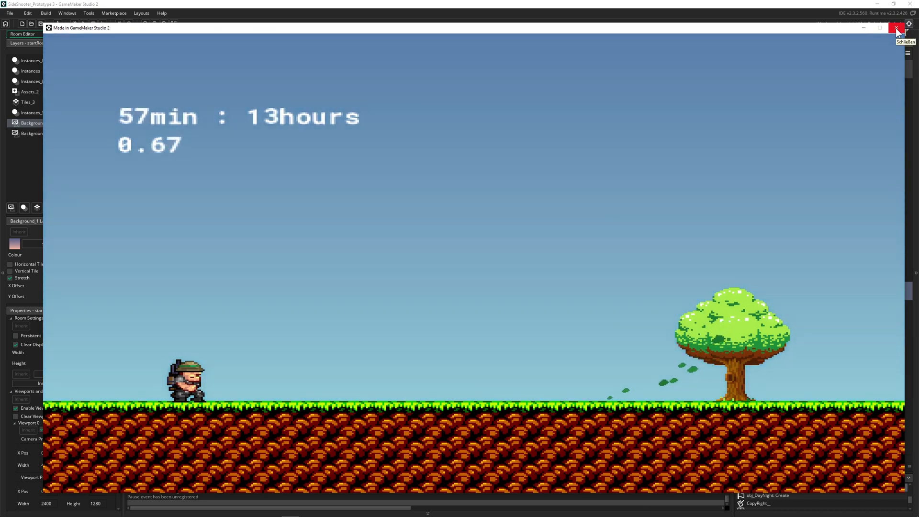
left_click(896, 28)
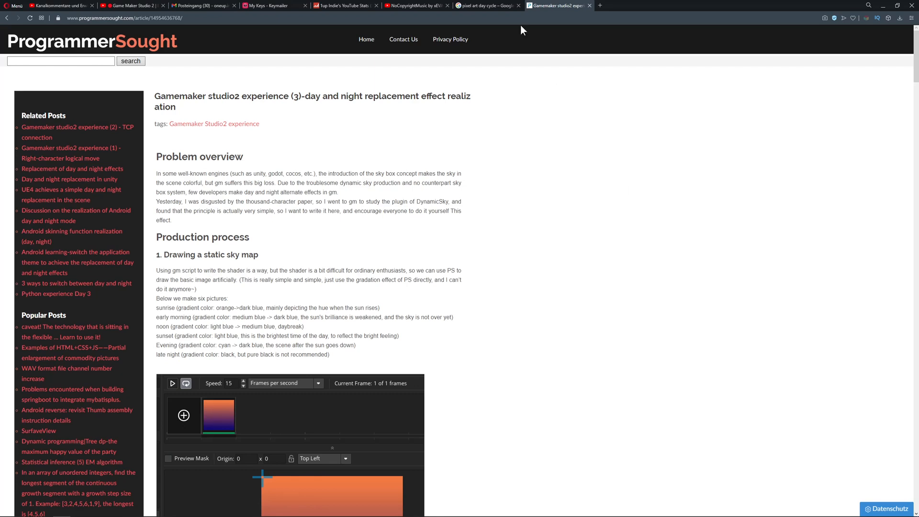
- Switch to the Google Images results for 'pixel art day cycle'
left_click(481, 5)
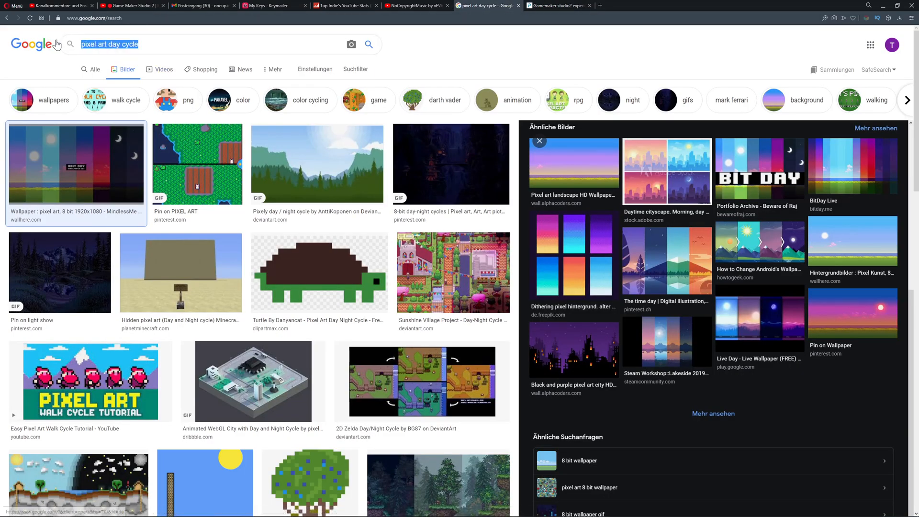
mouse_move(567, 136)
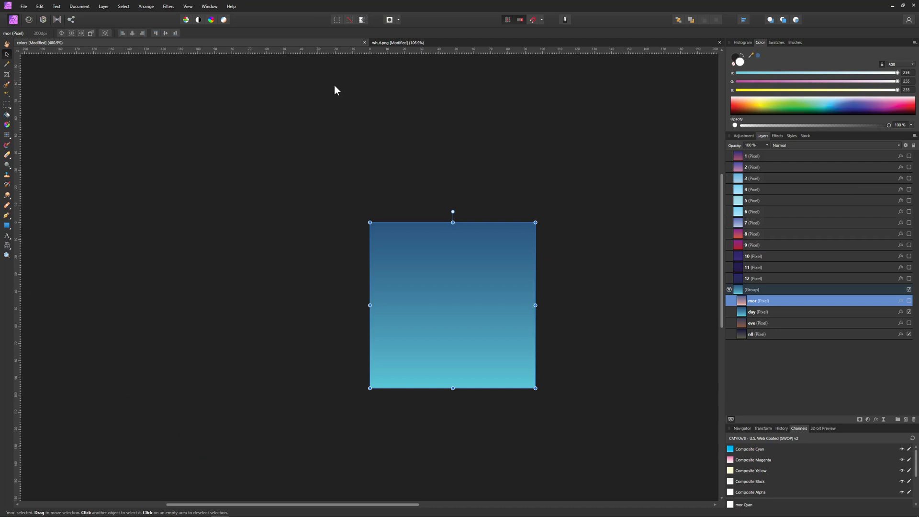
- Select sky gradient layer 1 and open its purple-to-pink Gradient Overlay settings
left_click(752, 156)
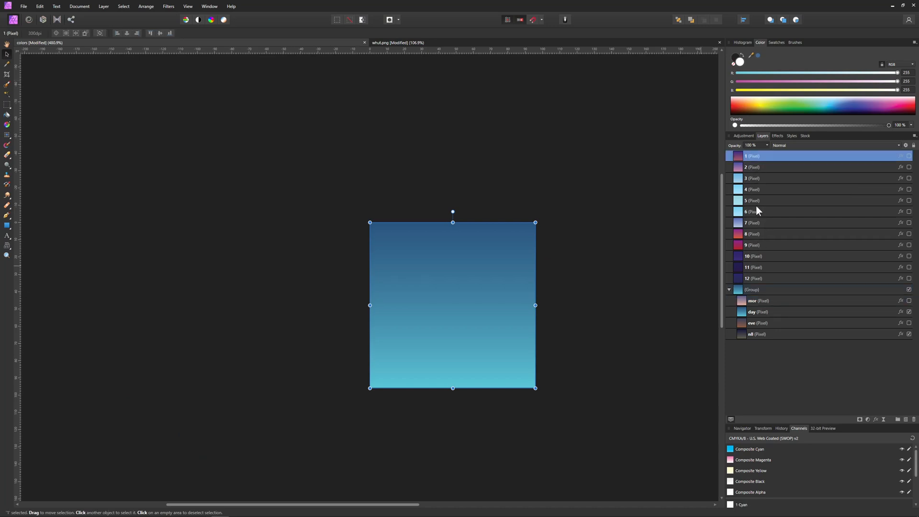
left_click(752, 277)
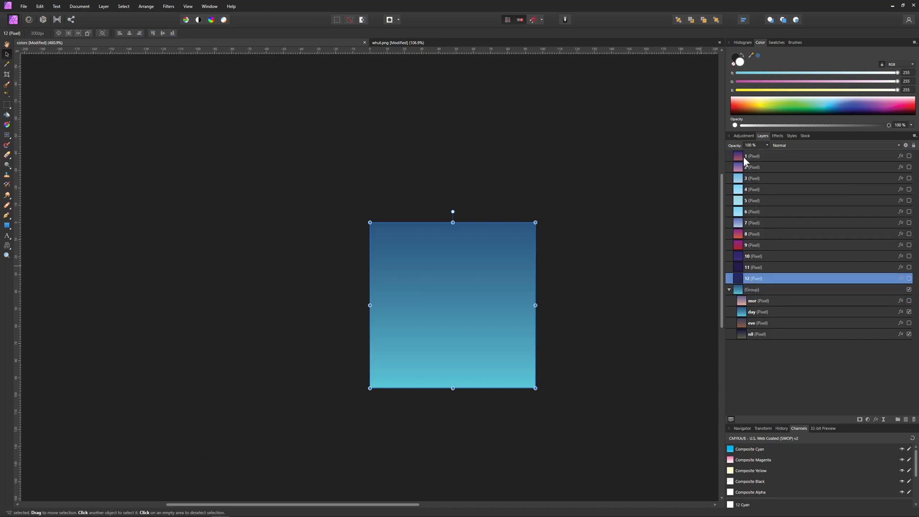
left_click(762, 156)
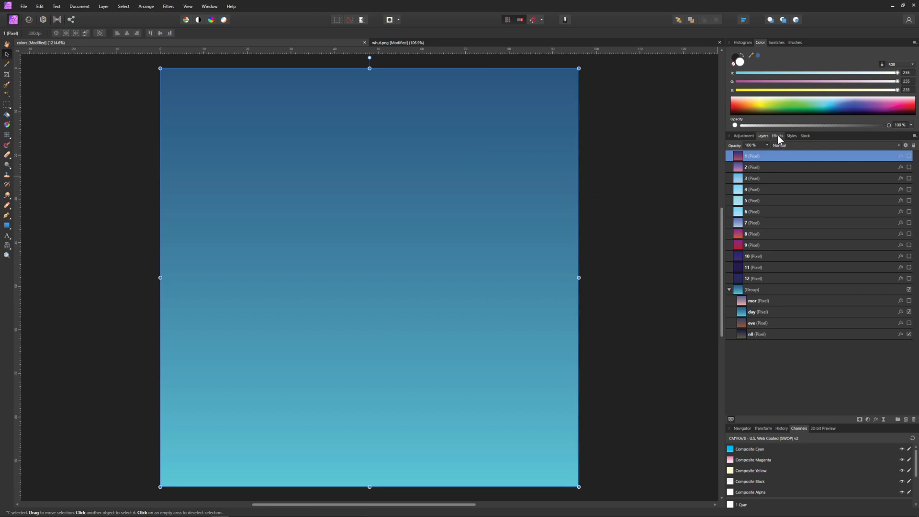
left_click(777, 136)
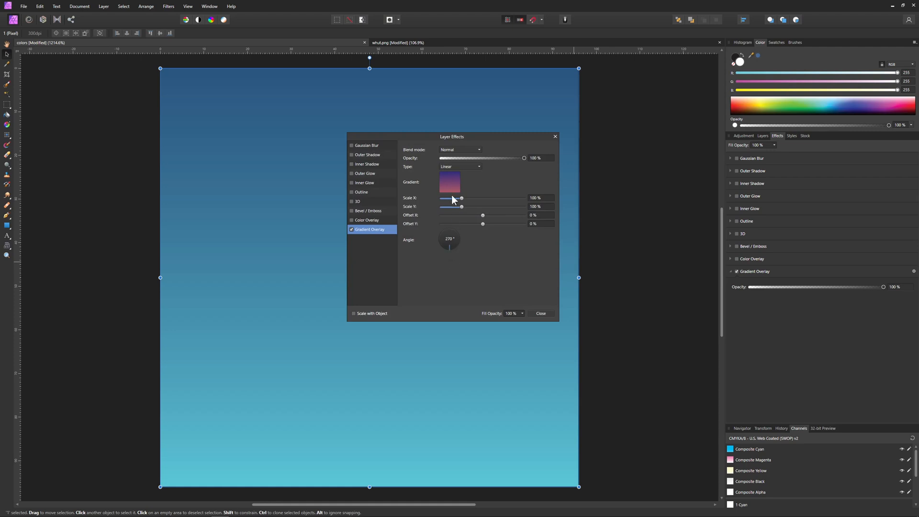
left_click(449, 182)
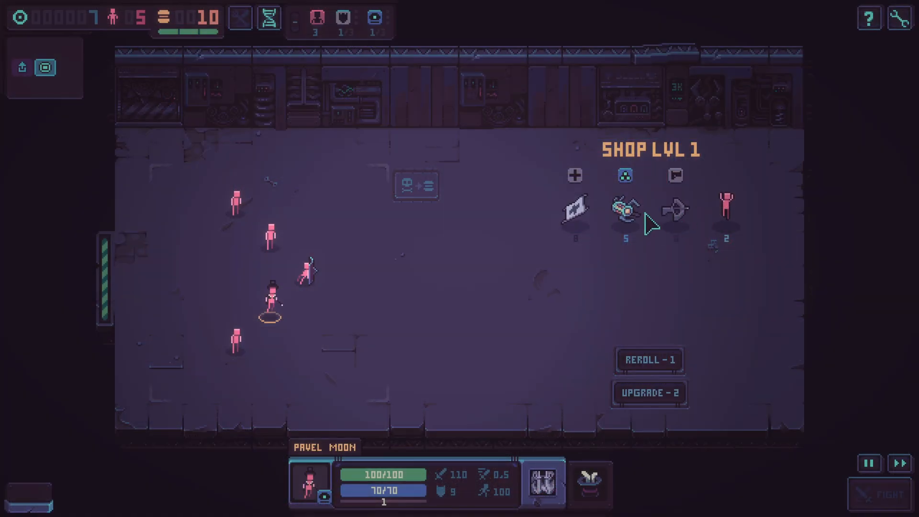
- Buy the 5-cost drone from SHOP LVL 1, dropping the counter from 7 to 2
left_click(625, 211)
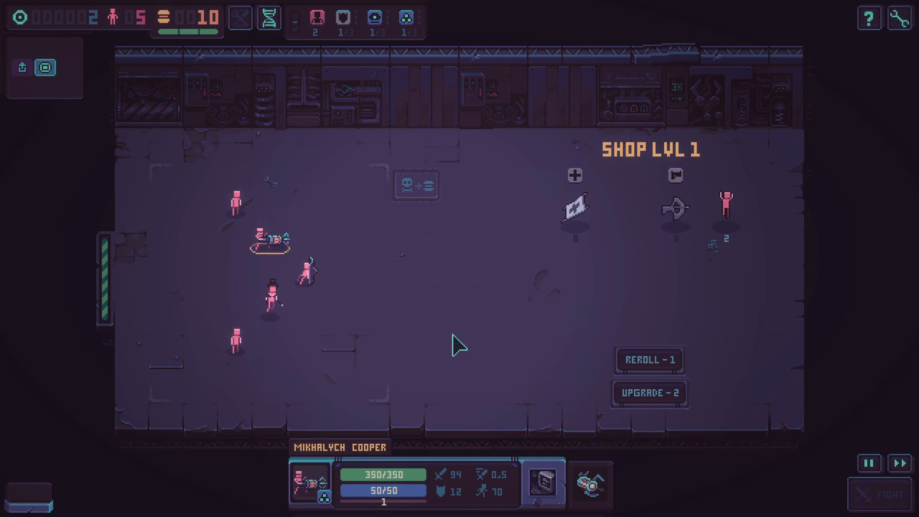
mouse_move(548, 334)
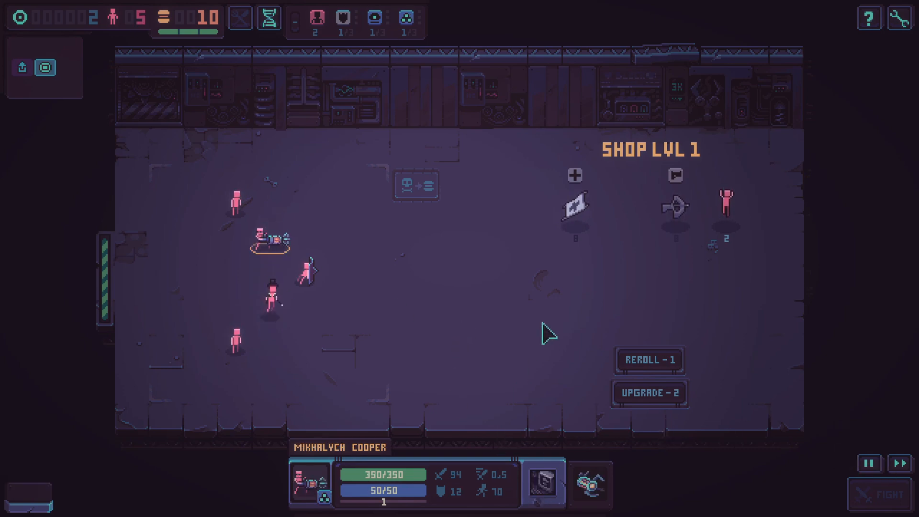